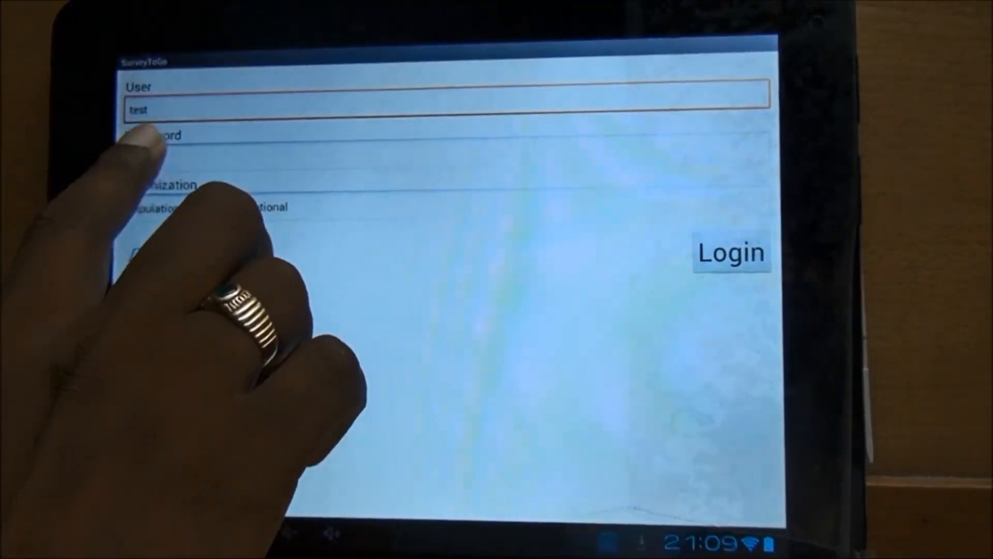
Enter the login password with the on-screen keyboard to sign in to SurveyToGo.
{"action": "left_click", "coordinate": [444, 146]}
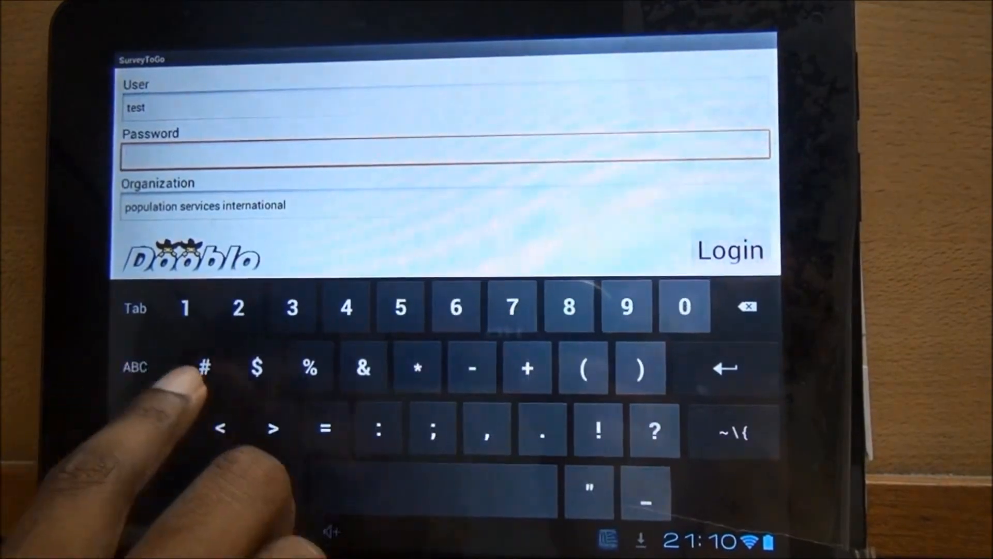
{"action": "left_click", "coordinate": [291, 306]}
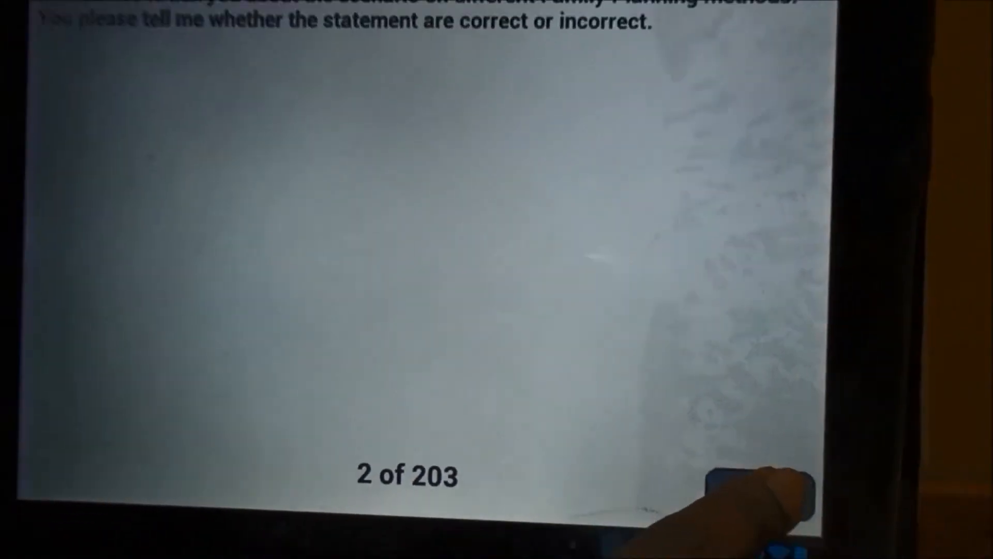
Answer the sterilization, IUD, emergency contraception, abortion and infection-risk questions through question 20.
{"action": "left_click", "coordinate": [751, 465]}
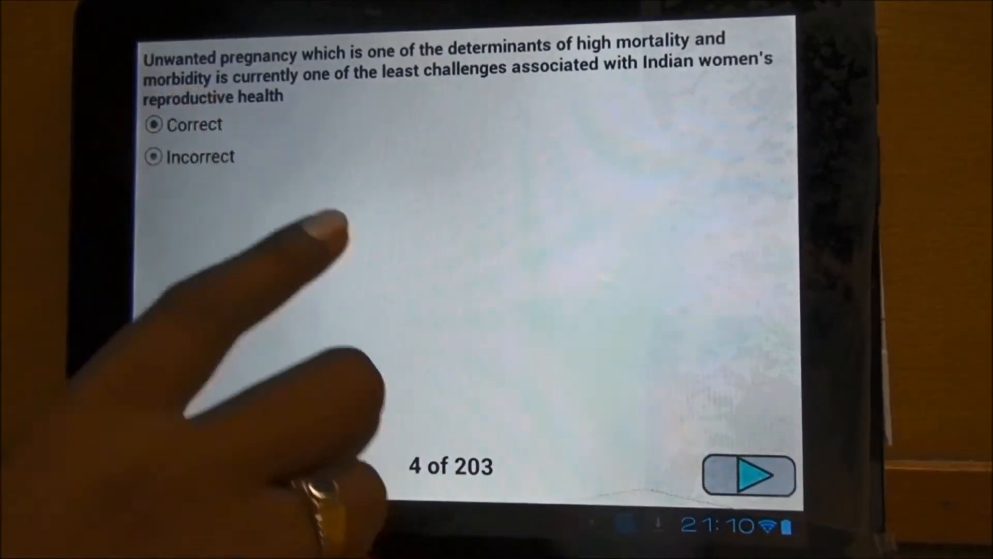
{"action": "left_click", "coordinate": [150, 156]}
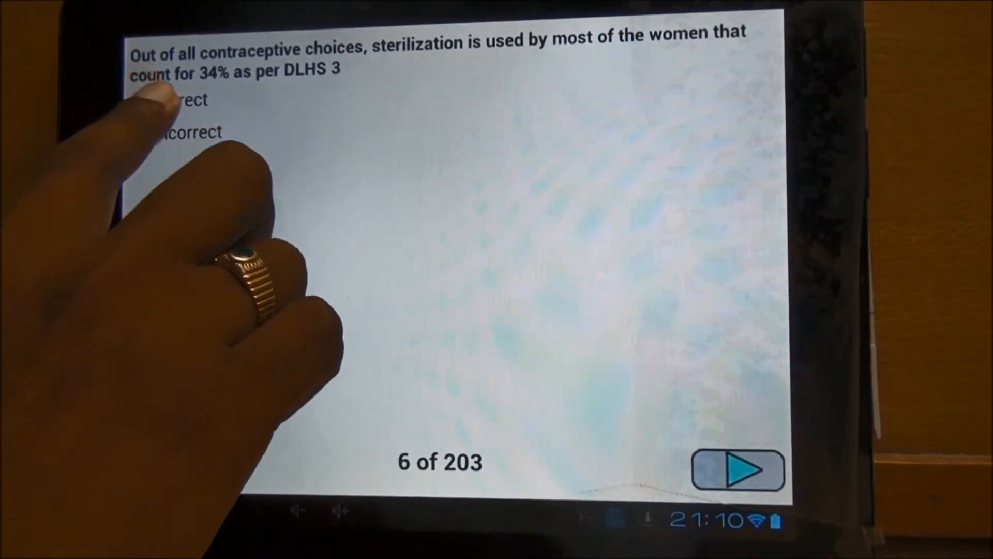
{"action": "left_click", "coordinate": [739, 469]}
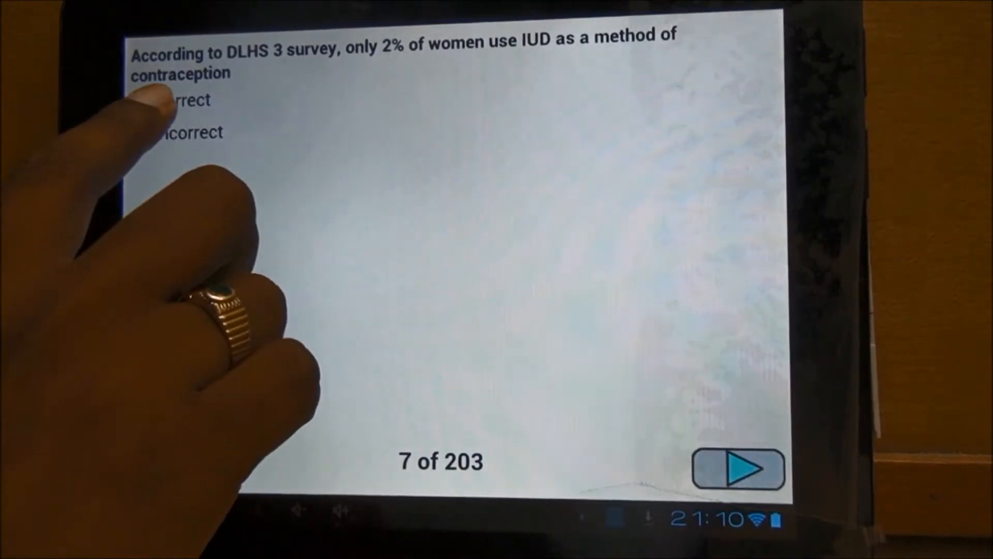
{"action": "left_click", "coordinate": [738, 468]}
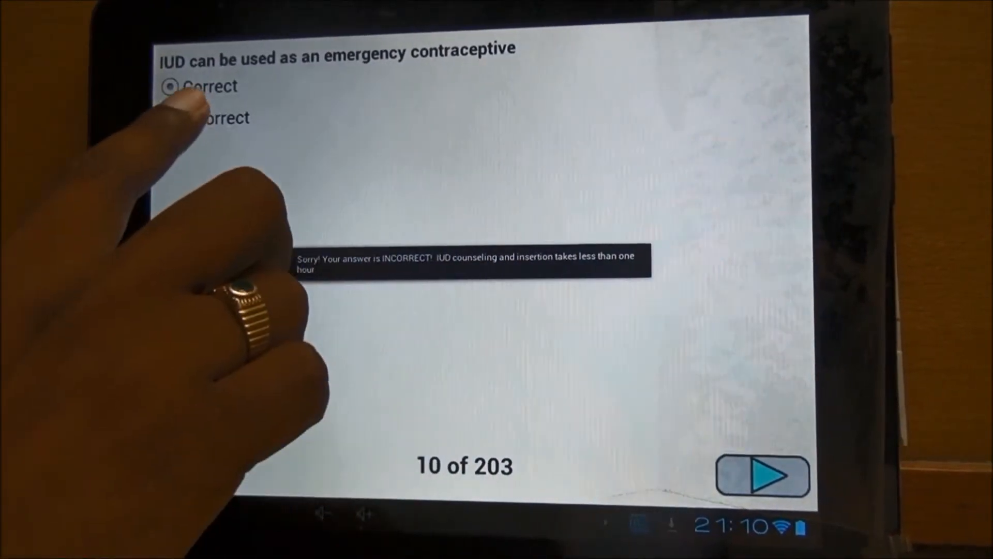
{"action": "left_click", "coordinate": [762, 475]}
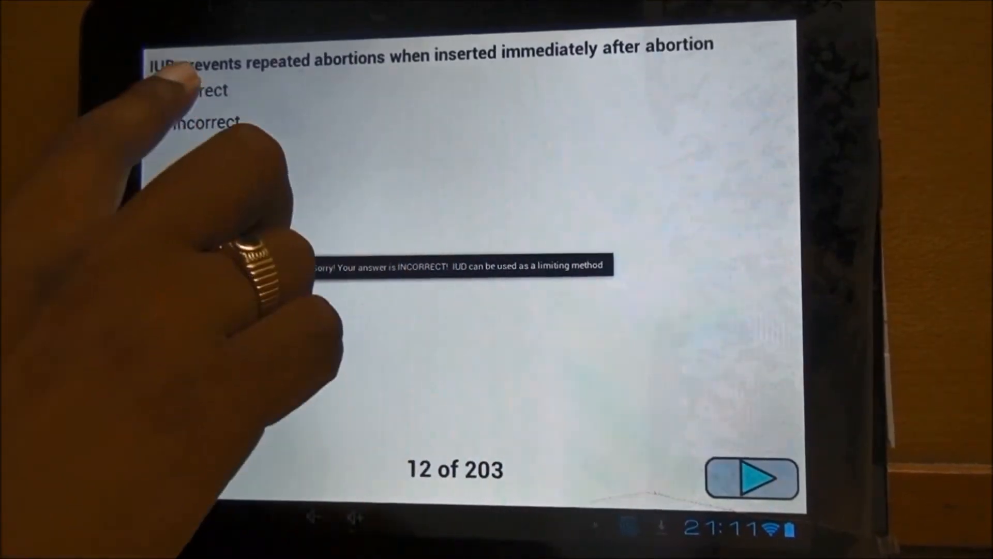
{"action": "left_click", "coordinate": [751, 477]}
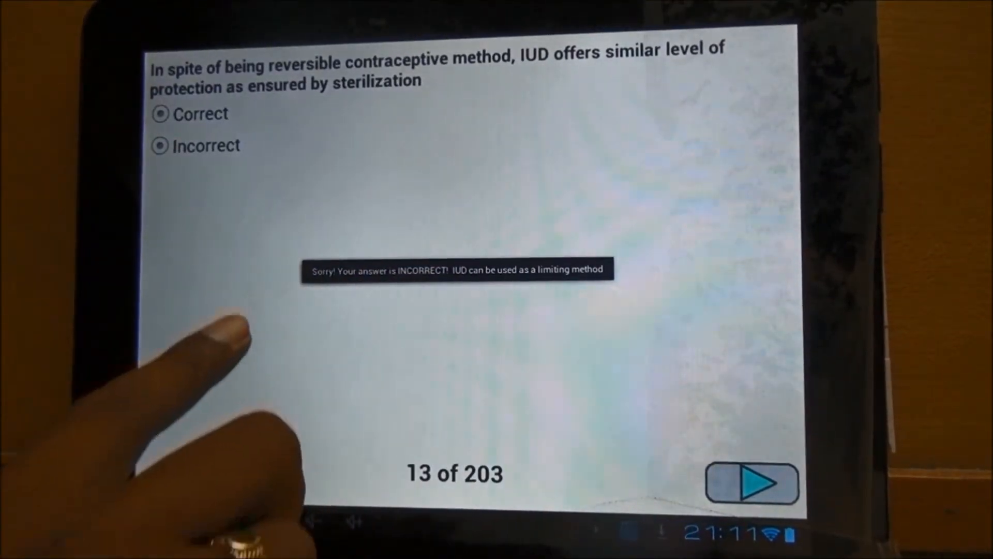
{"action": "left_click", "coordinate": [750, 482]}
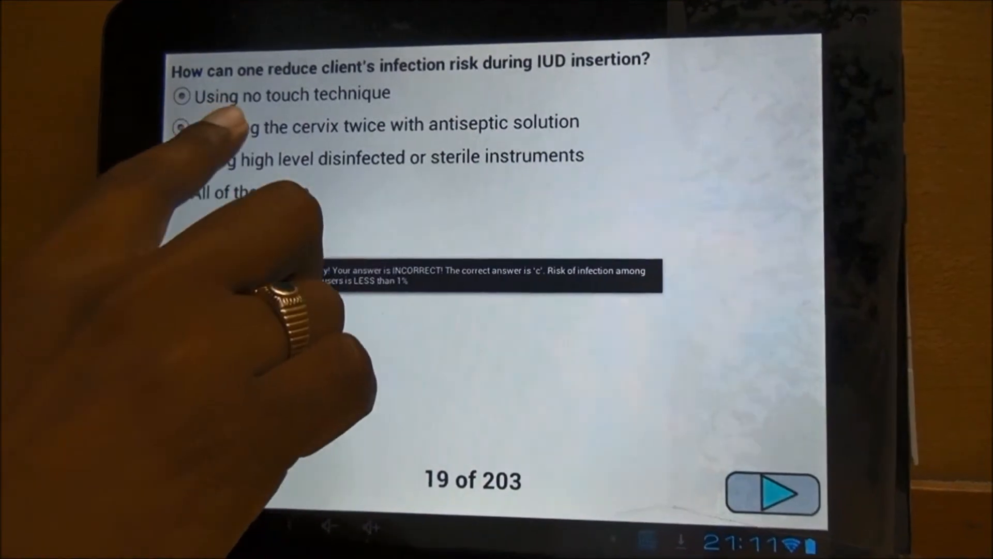
{"action": "left_click", "coordinate": [771, 493]}
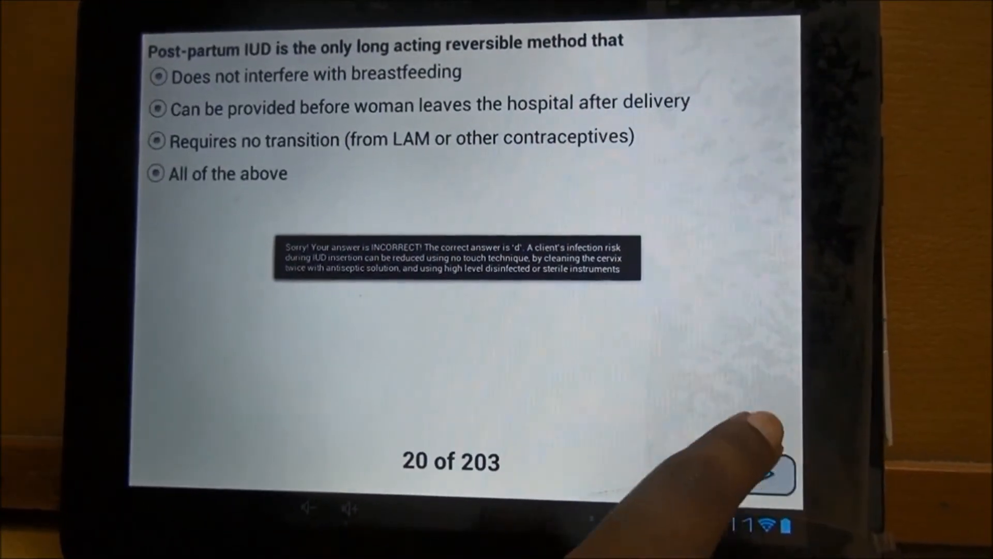
{"action": "left_click", "coordinate": [754, 466]}
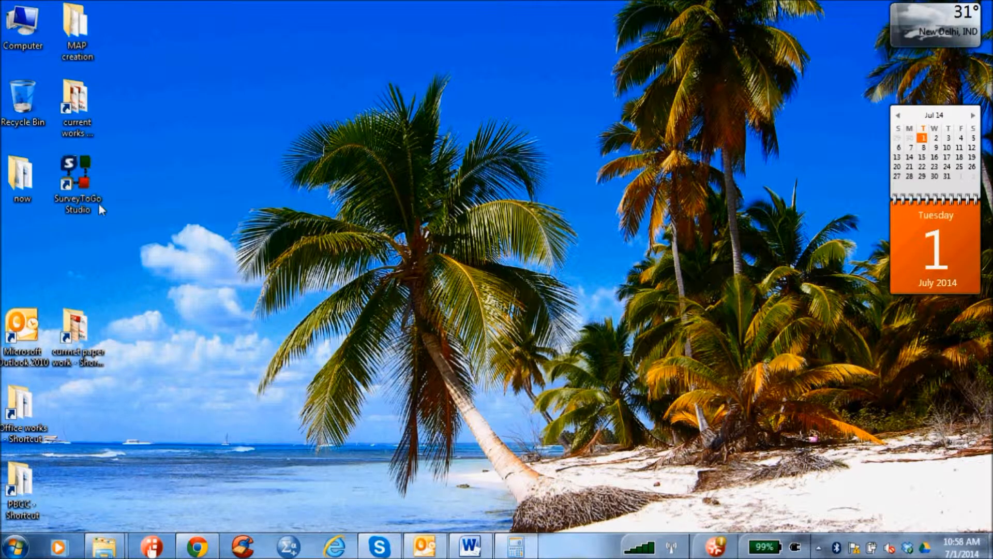
Launch SurveyToGo Studio from its desktop shortcut and log on to Population Services International.
{"action": "left_click", "coordinate": [77, 173]}
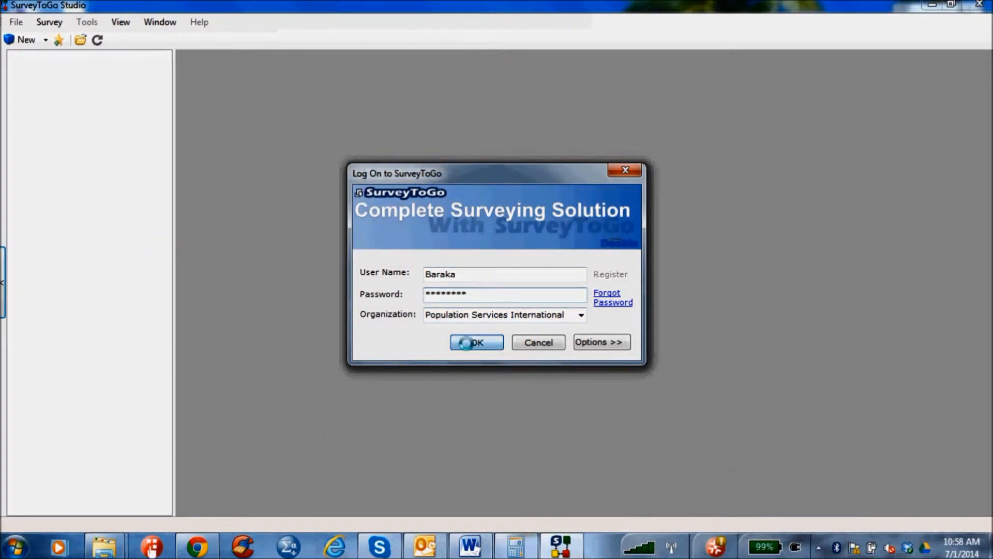
{"action": "left_click", "coordinate": [476, 341]}
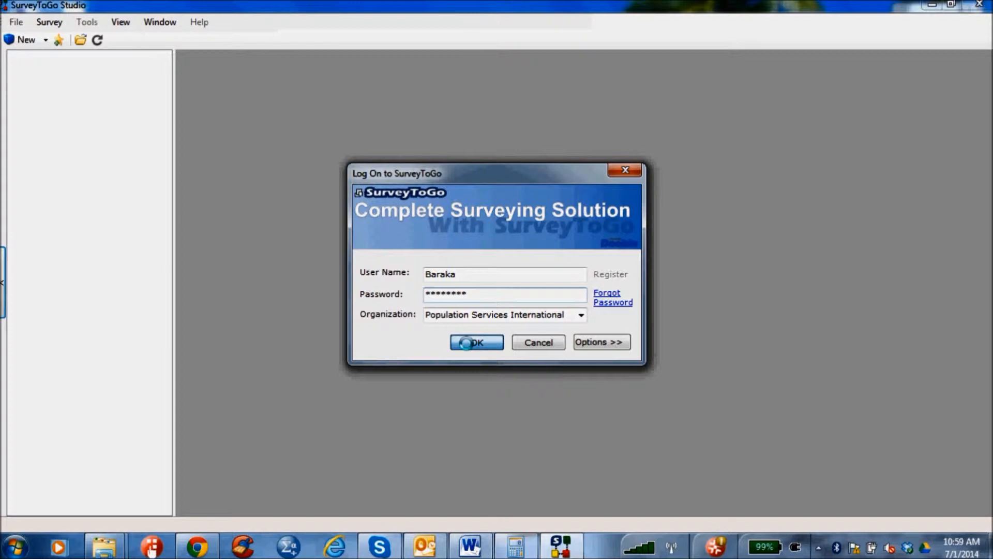
{"action": "left_click", "coordinate": [476, 342]}
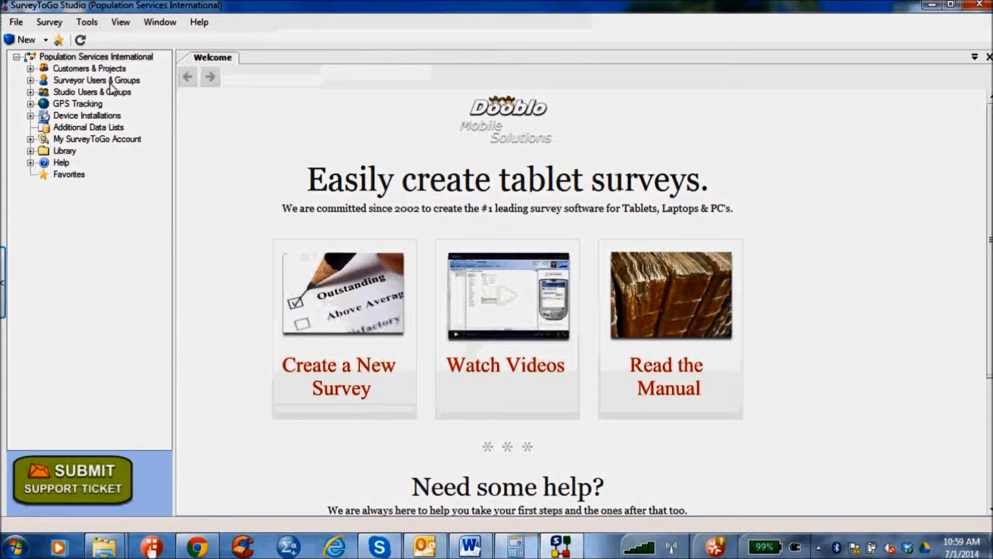
{"action": "mouse_move", "coordinate": [114, 77]}
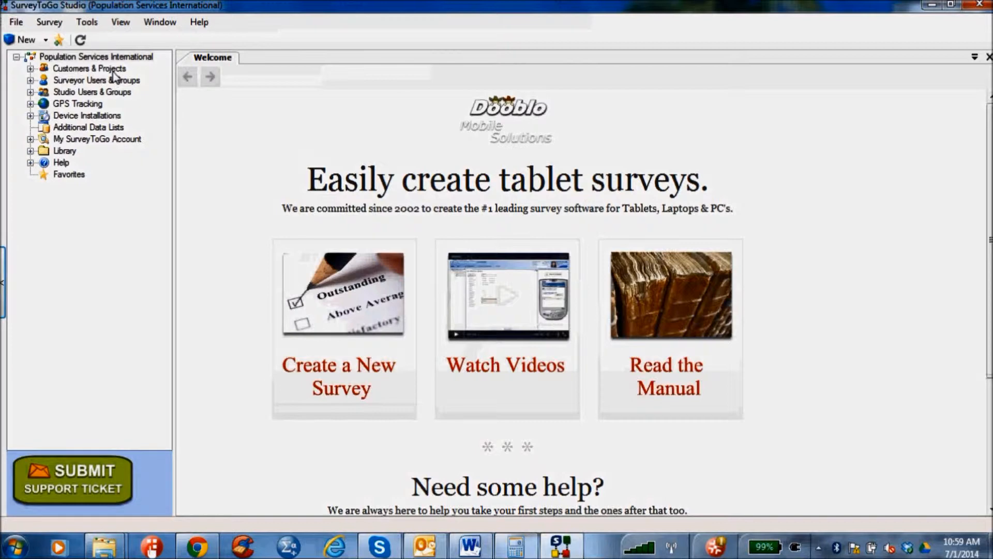
{"action": "mouse_move", "coordinate": [113, 83]}
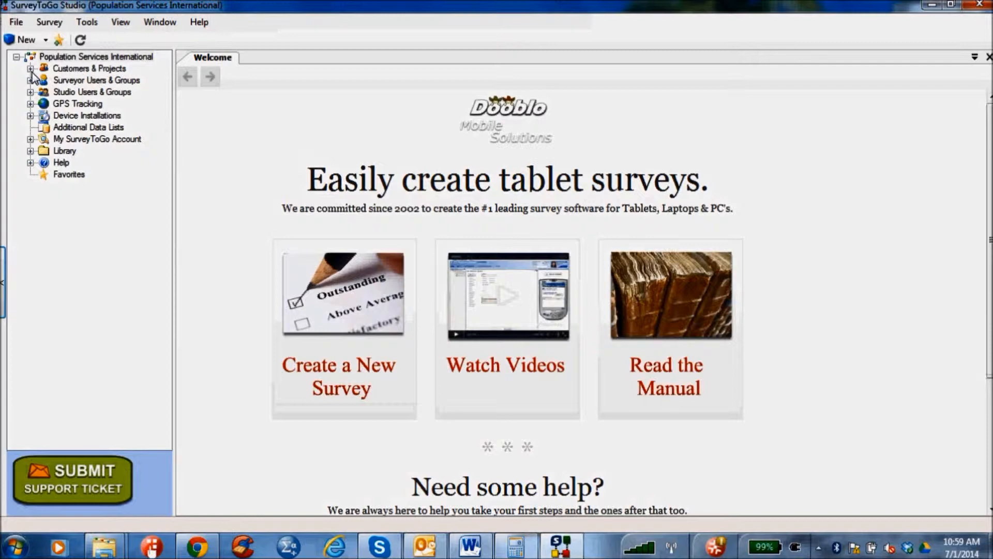
Expand Customers & Projects > PSI > Projects > PBCC 1 > Surveys and open active PSI-PBCC 1.
{"action": "left_click", "coordinate": [31, 68]}
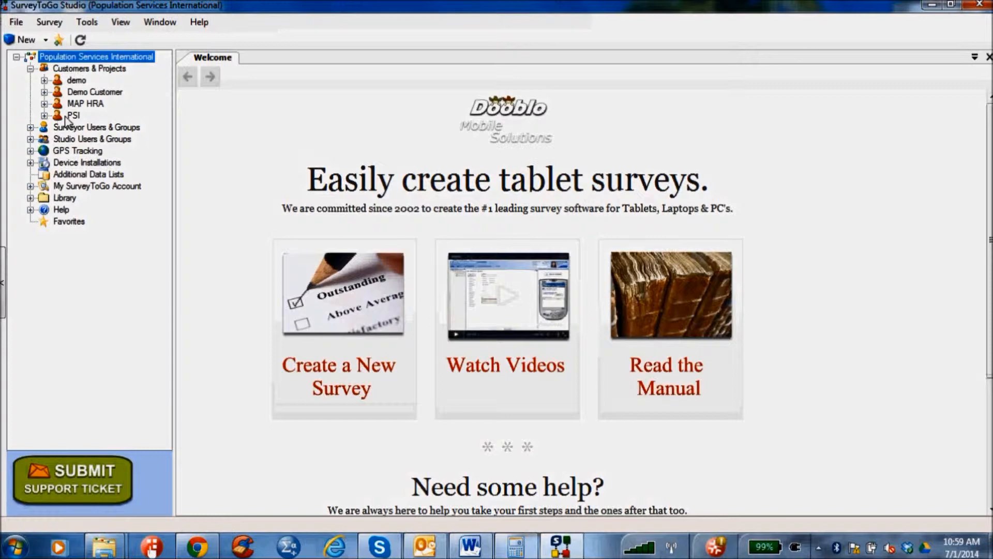
{"action": "mouse_move", "coordinate": [68, 121]}
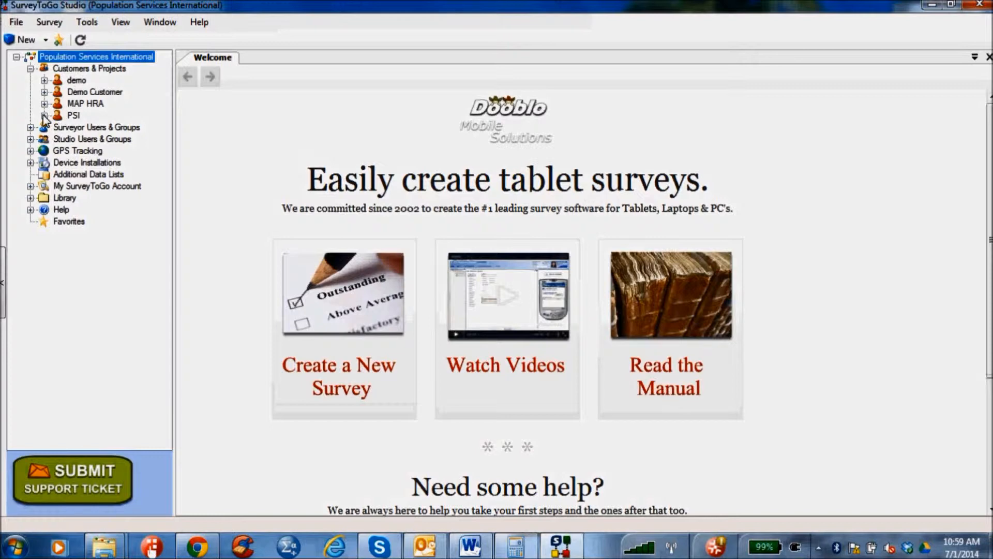
{"action": "left_click", "coordinate": [44, 115]}
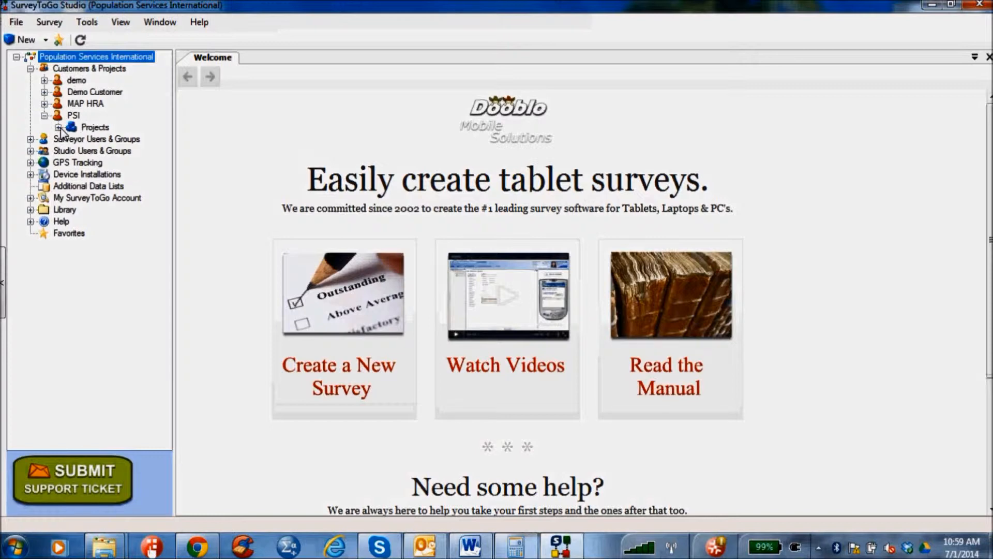
{"action": "left_click", "coordinate": [58, 127]}
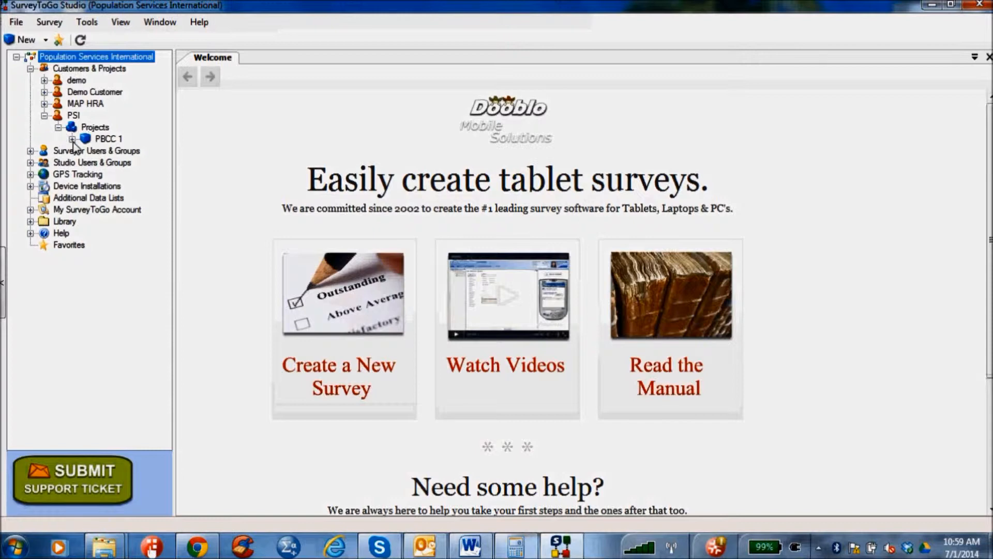
{"action": "left_click", "coordinate": [73, 138]}
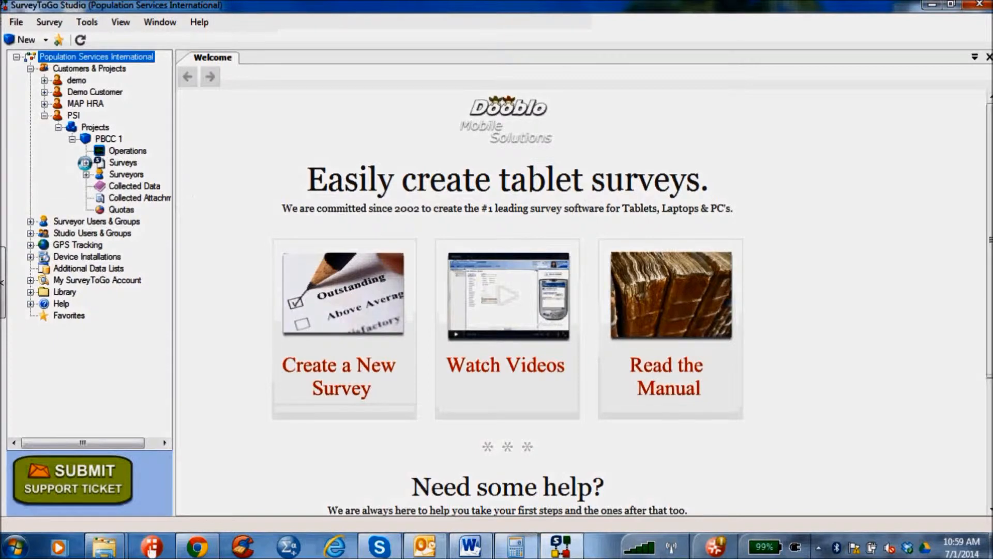
{"action": "left_click", "coordinate": [86, 162]}
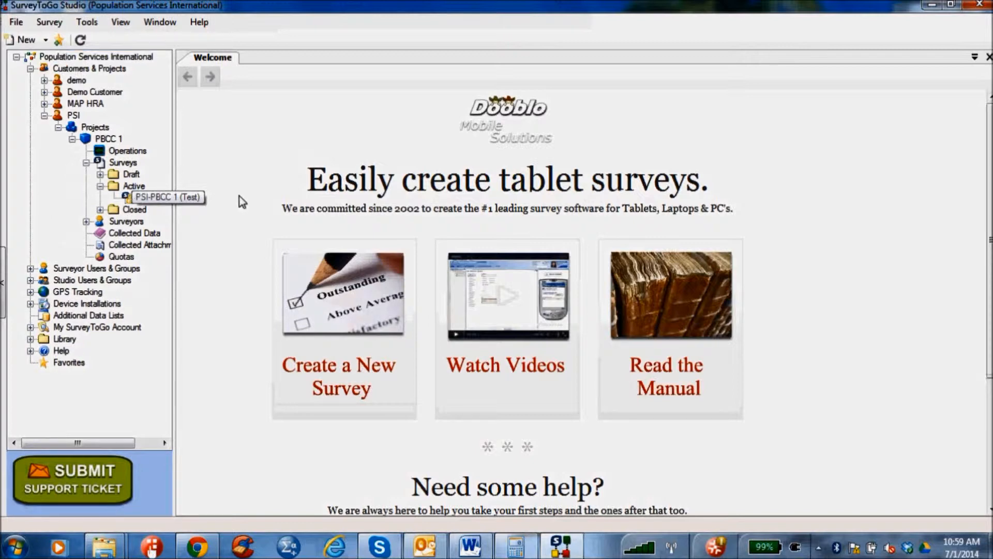
{"action": "left_click", "coordinate": [152, 197]}
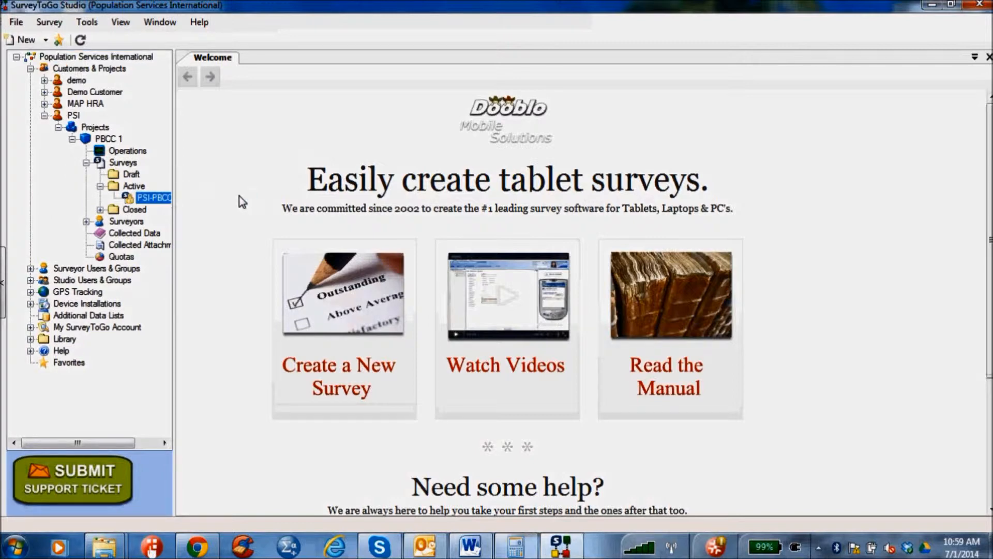
{"action": "double_click", "coordinate": [153, 197]}
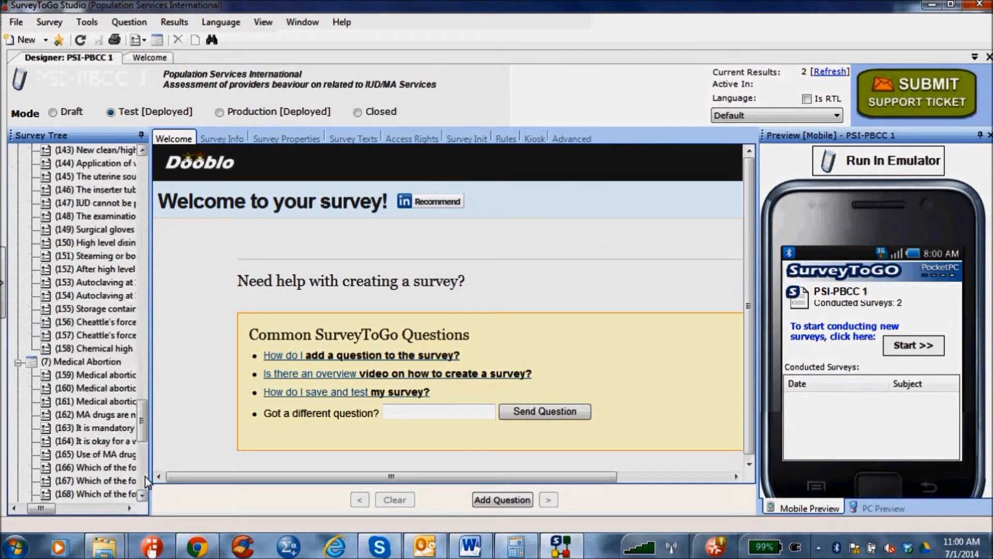
Bring back the navigation pane and expand PBCC 1's Surveyors to list both surveyors.
{"action": "left_click", "coordinate": [143, 498]}
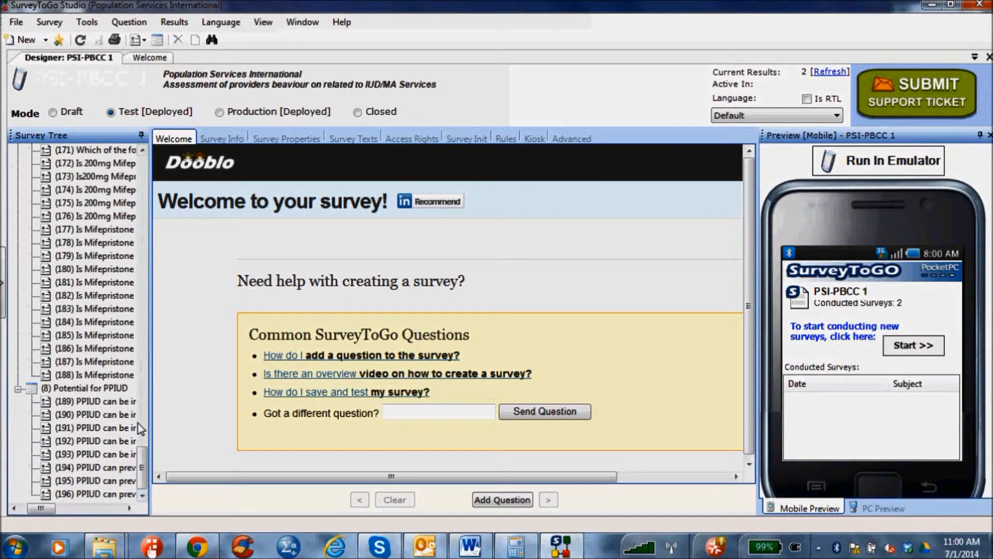
{"action": "mouse_move", "coordinate": [146, 181]}
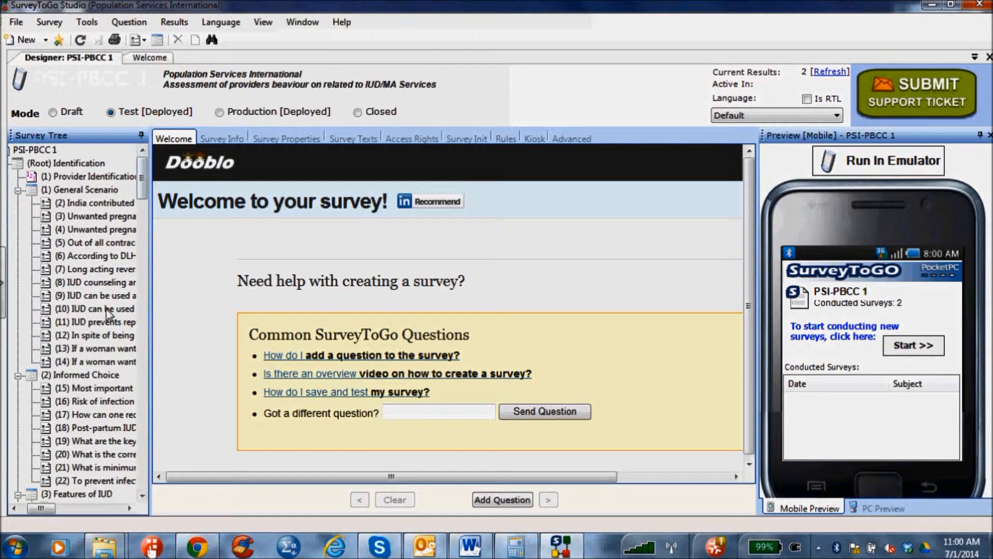
{"action": "mouse_move", "coordinate": [143, 488]}
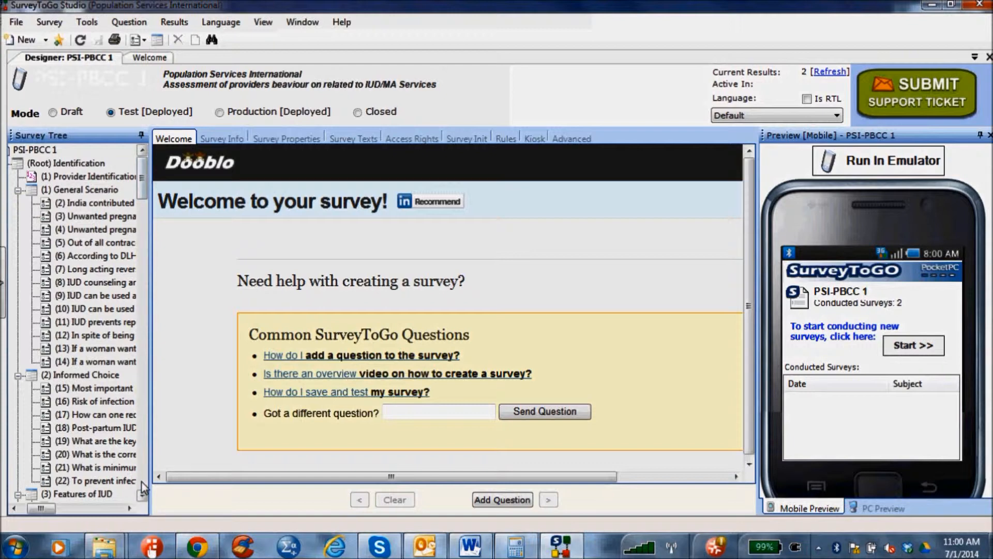
{"action": "scroll", "scroll_direction": "down", "scroll_amount": 3}
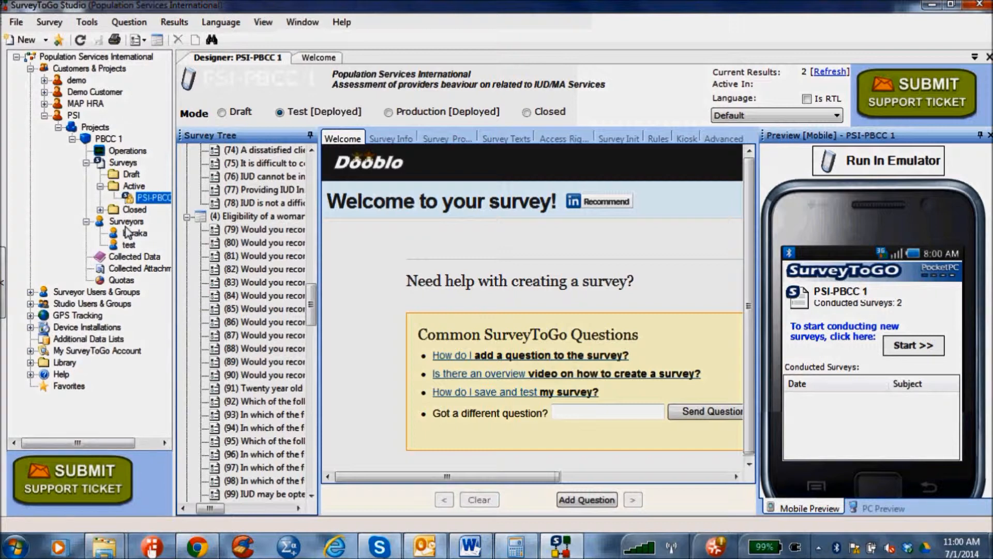
Open a surveyor's options, then cancel Select Users or Groups without adding anyone.
{"action": "right_click", "coordinate": [126, 221]}
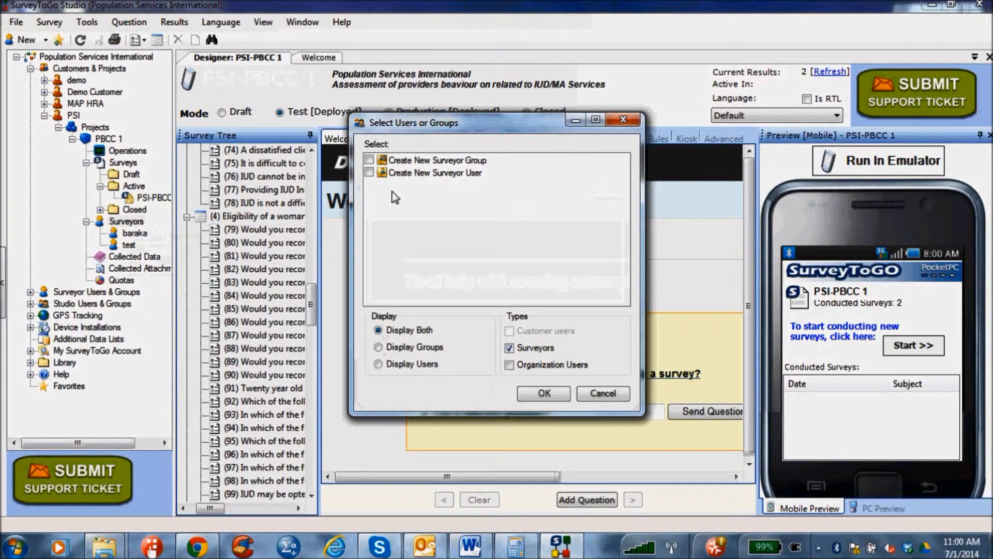
{"action": "mouse_move", "coordinate": [422, 166]}
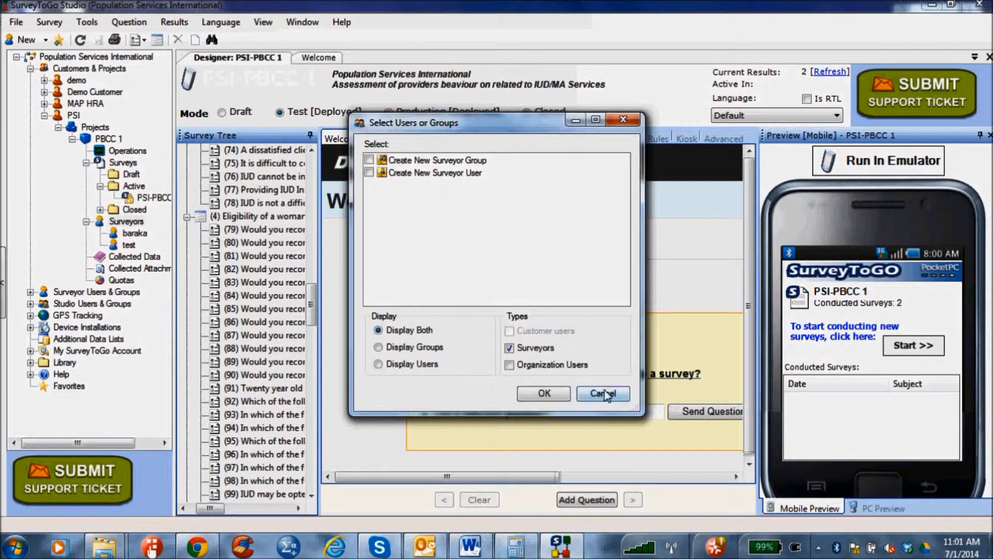
{"action": "left_click", "coordinate": [601, 393]}
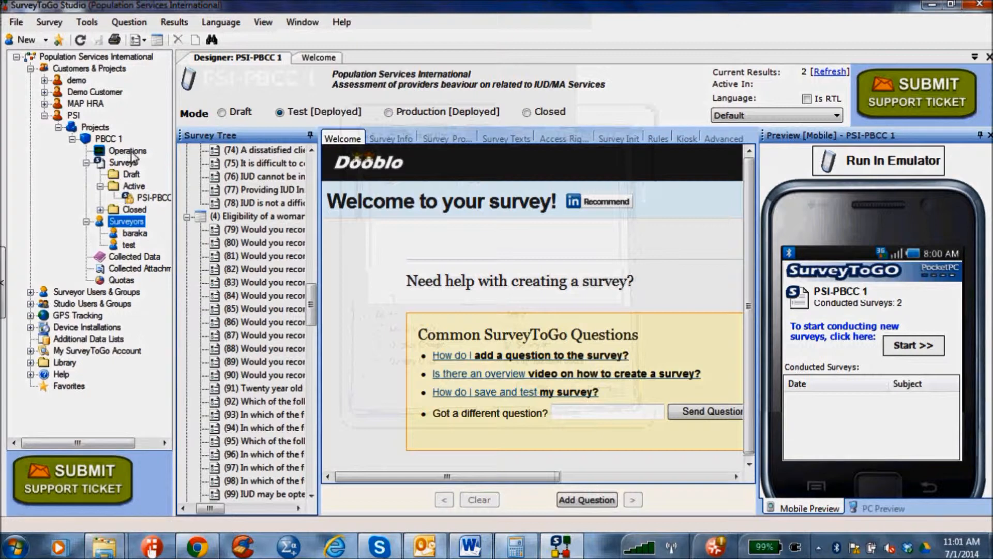
In Operations, filter PSI-PBCC 1 results to both surveyors and Test Only mode.
{"action": "left_click", "coordinate": [127, 150]}
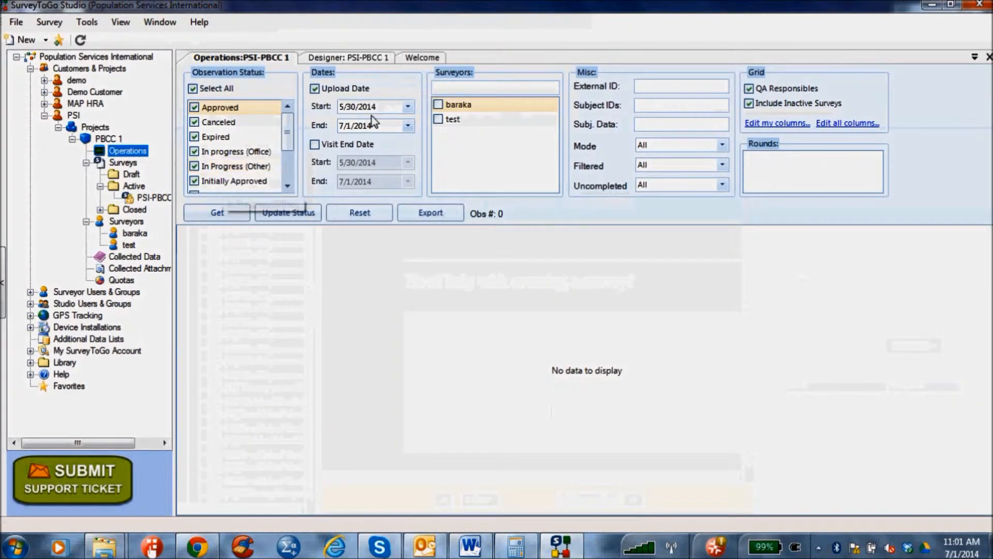
{"action": "left_click", "coordinate": [452, 119]}
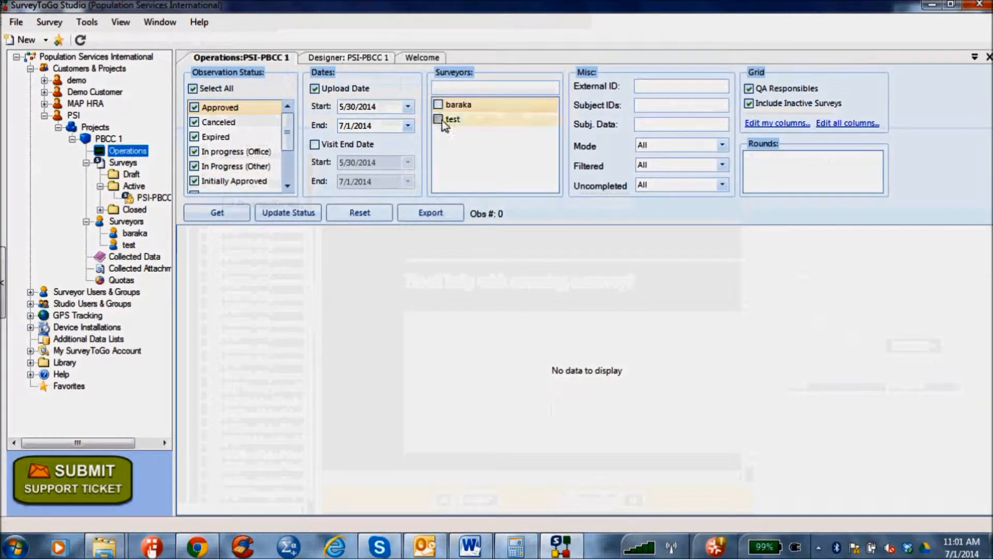
{"action": "left_click", "coordinate": [438, 120]}
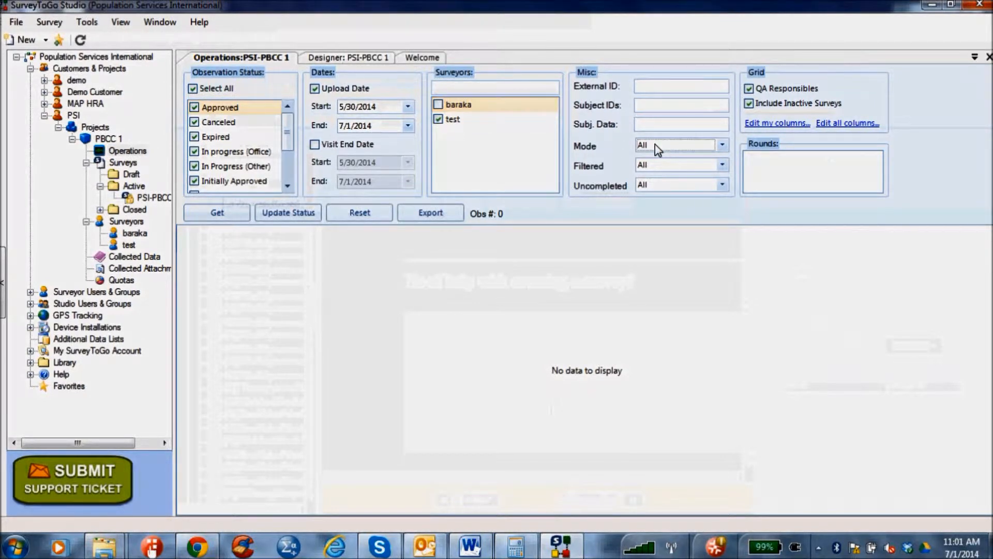
{"action": "left_click", "coordinate": [722, 144]}
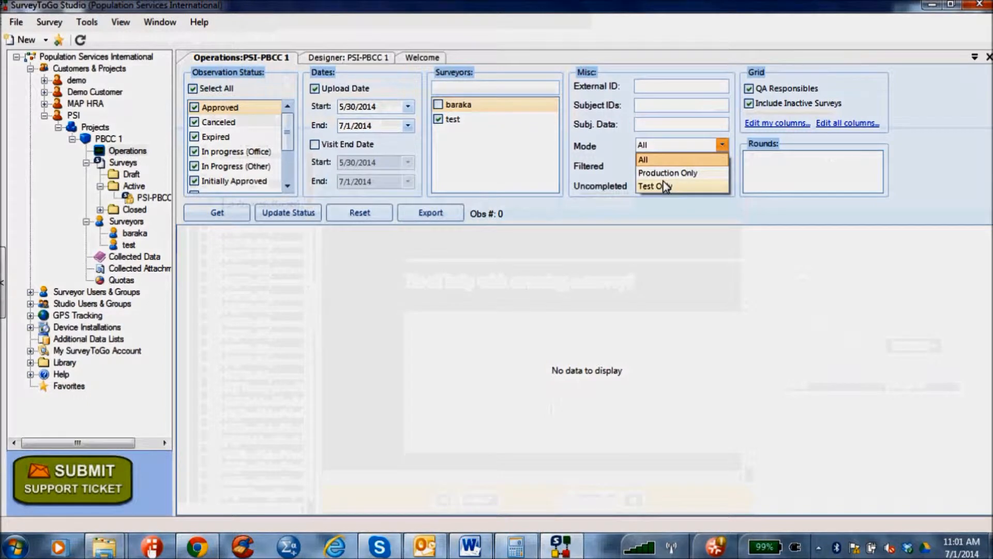
{"action": "left_click", "coordinate": [659, 186]}
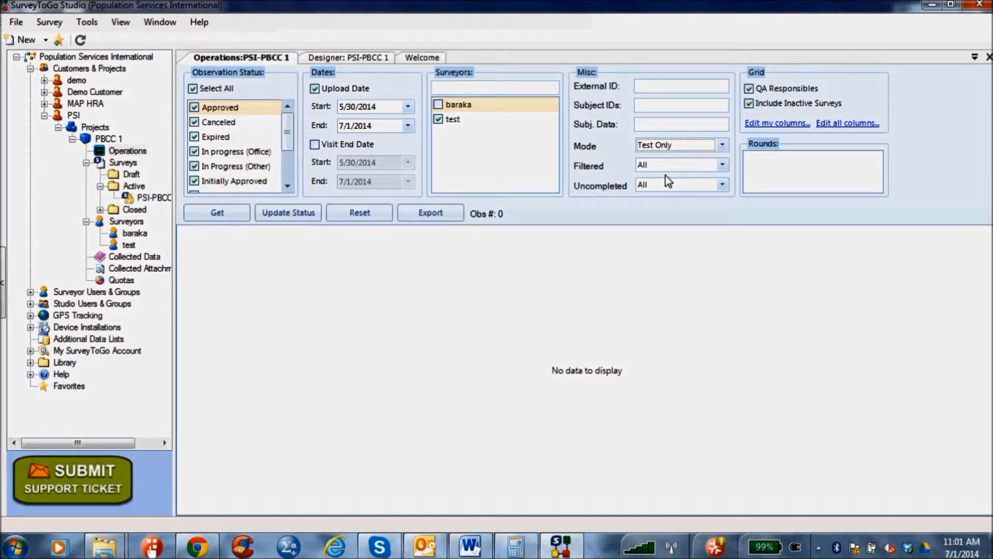
{"action": "mouse_move", "coordinate": [570, 192]}
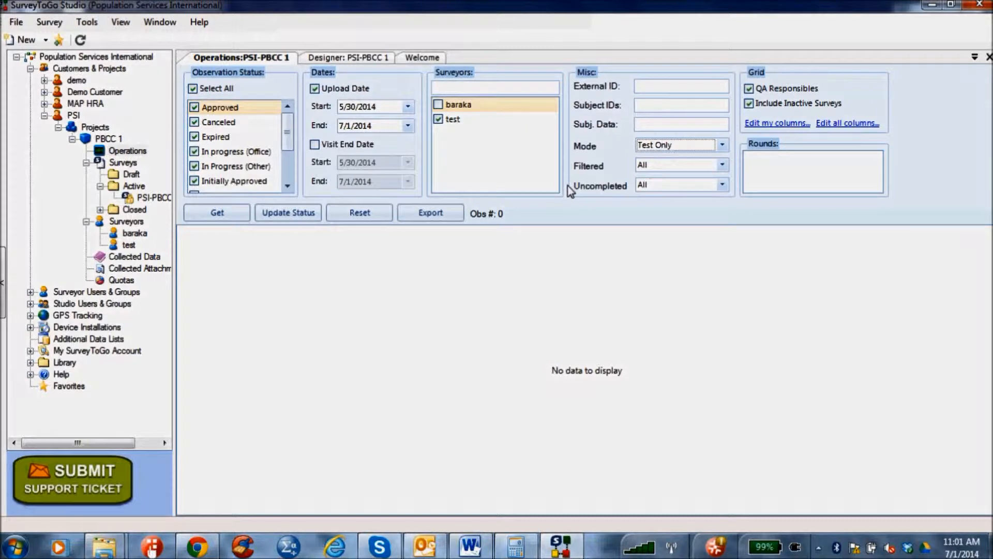
{"action": "left_click", "coordinate": [458, 104]}
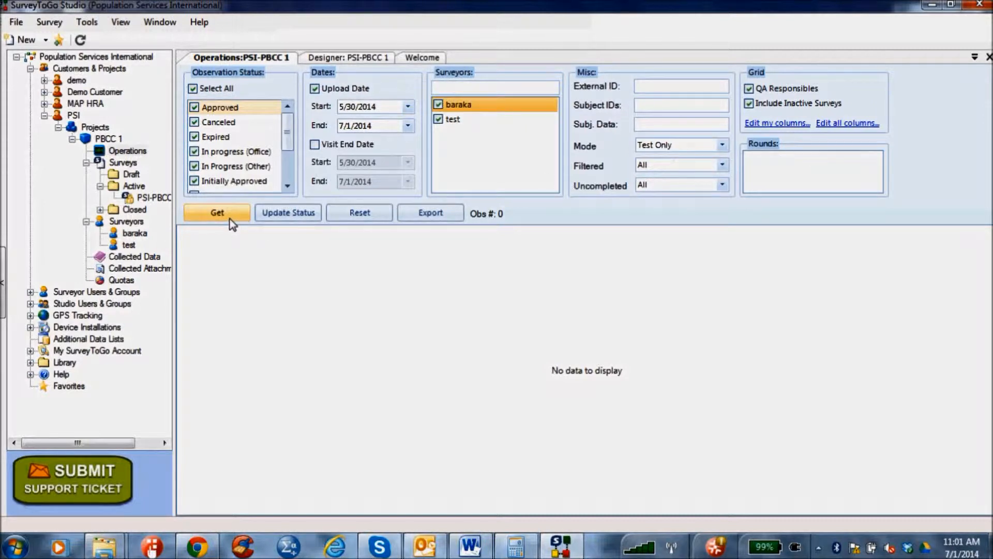
Get the two Approved test observations, dismiss the Update Status error, and open Collected Data.
{"action": "left_click", "coordinate": [217, 212]}
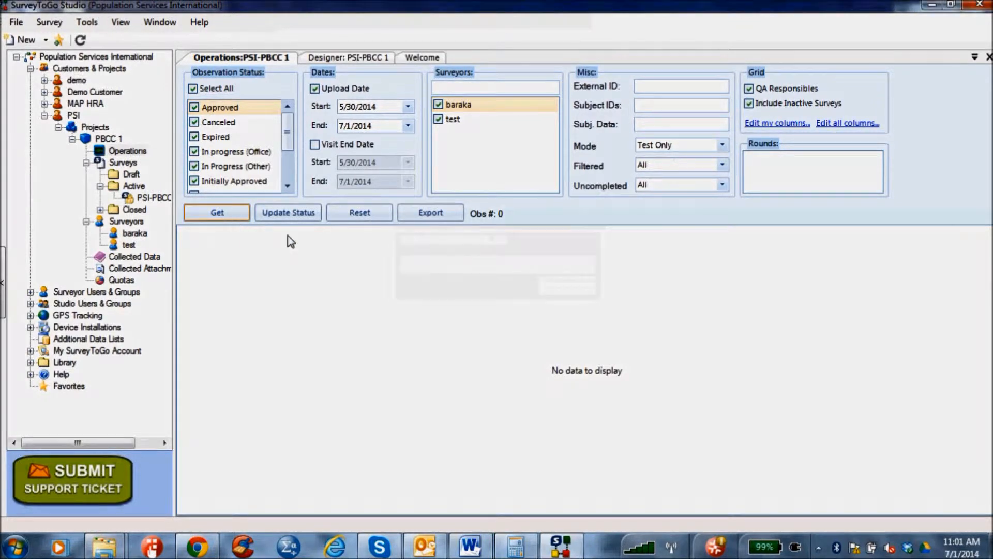
{"action": "left_click", "coordinate": [217, 212]}
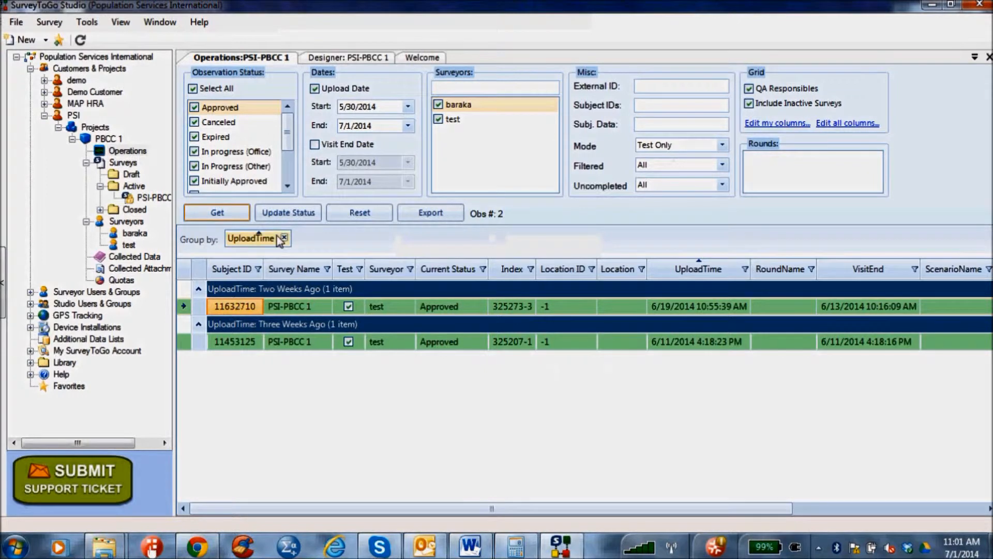
{"action": "left_click", "coordinate": [287, 212]}
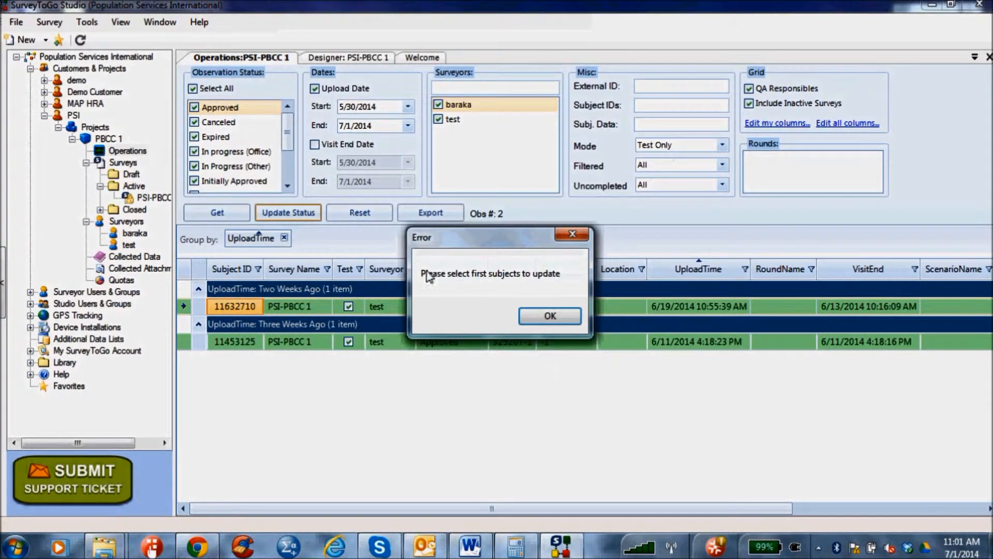
{"action": "left_click", "coordinate": [548, 316]}
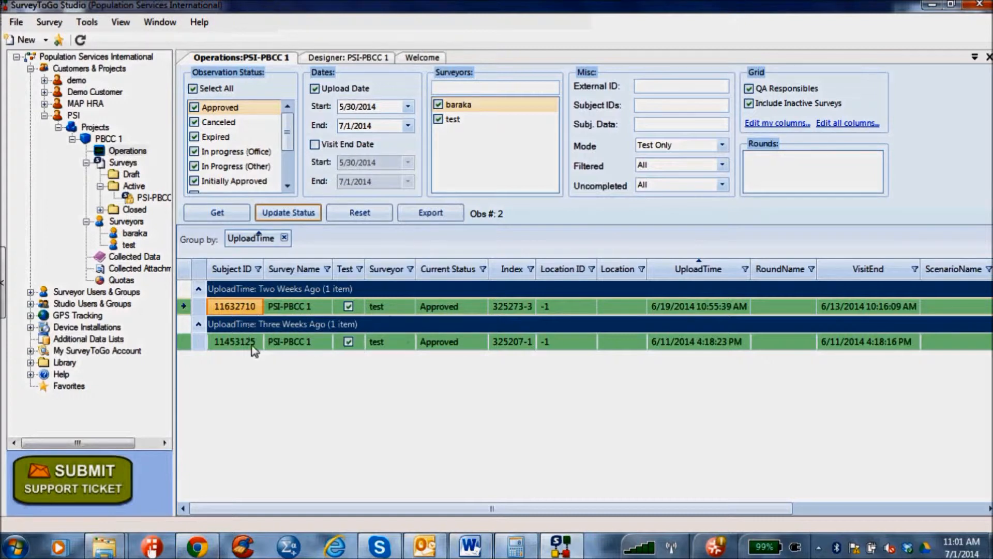
{"action": "mouse_move", "coordinate": [440, 345]}
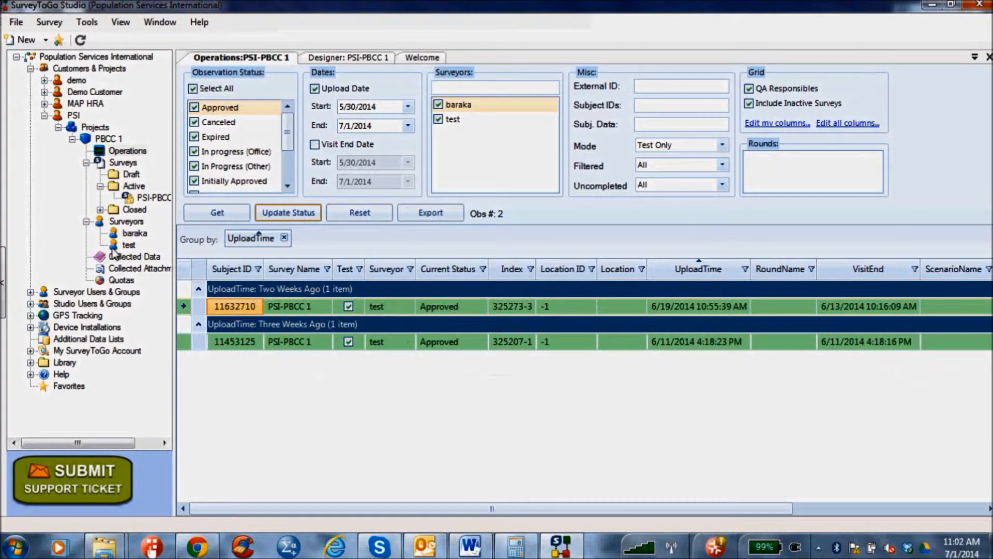
{"action": "left_click", "coordinate": [135, 257]}
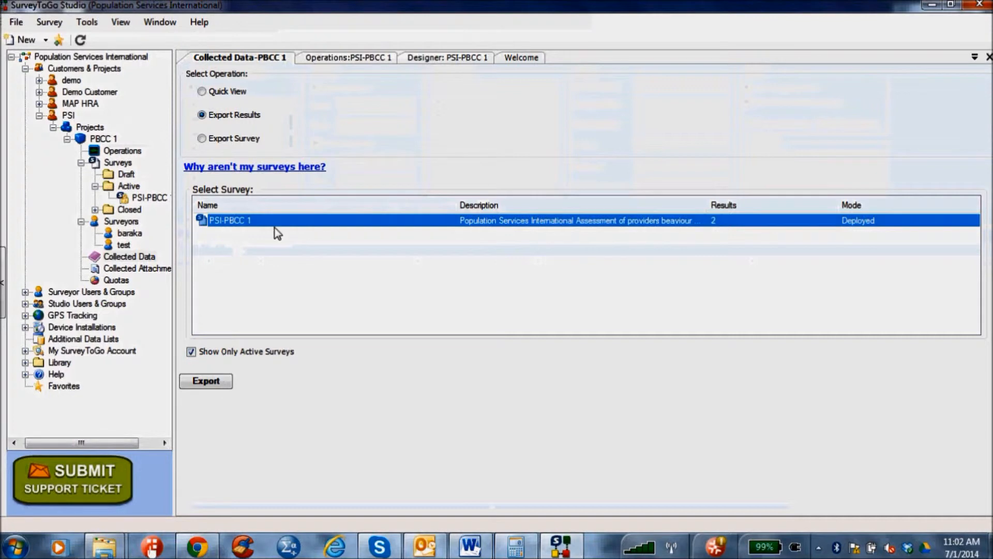
{"action": "mouse_move", "coordinate": [206, 381]}
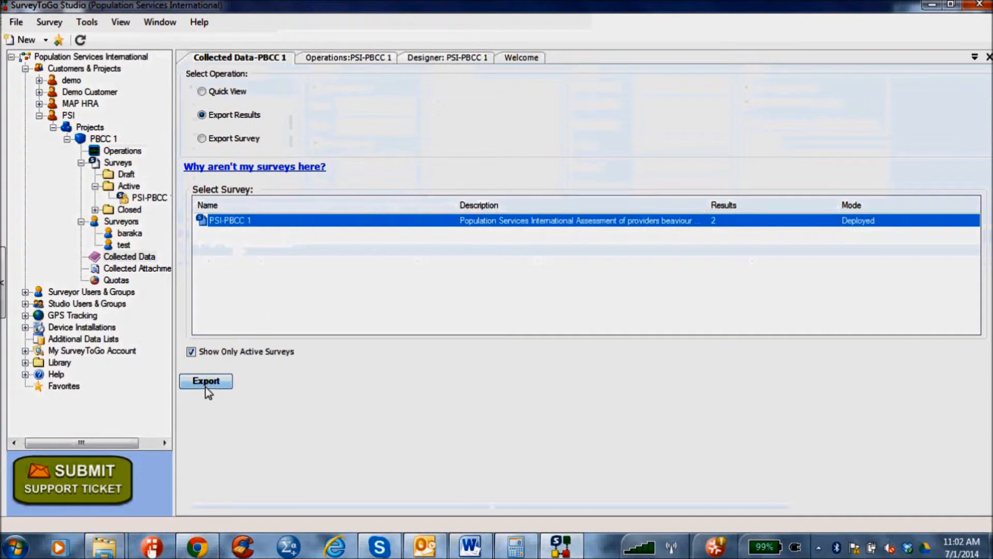
Export PSI-PBCC 1 results reusing the previous settings, with SPSS Export Provider selected.
{"action": "left_click", "coordinate": [206, 381]}
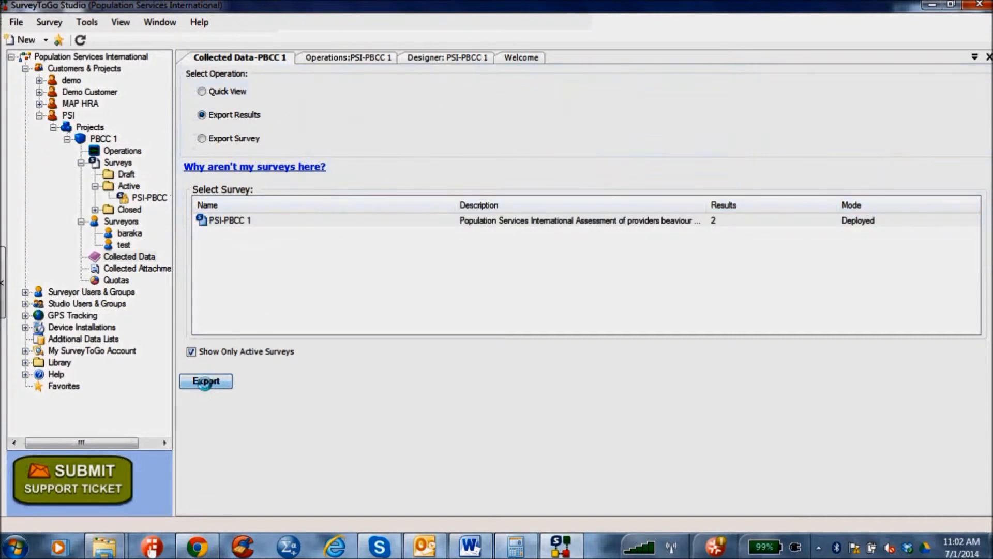
{"action": "left_click", "coordinate": [206, 381]}
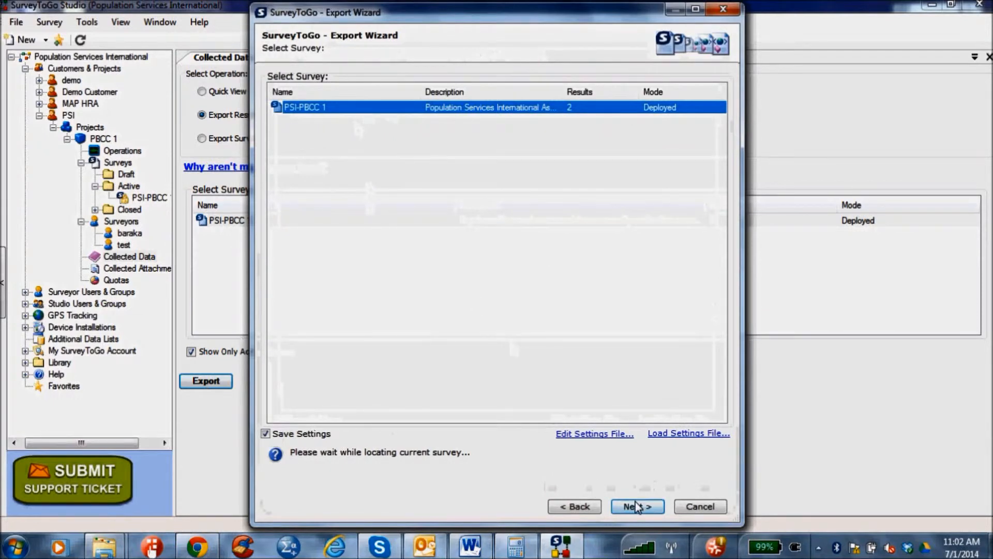
{"action": "left_click", "coordinate": [636, 506]}
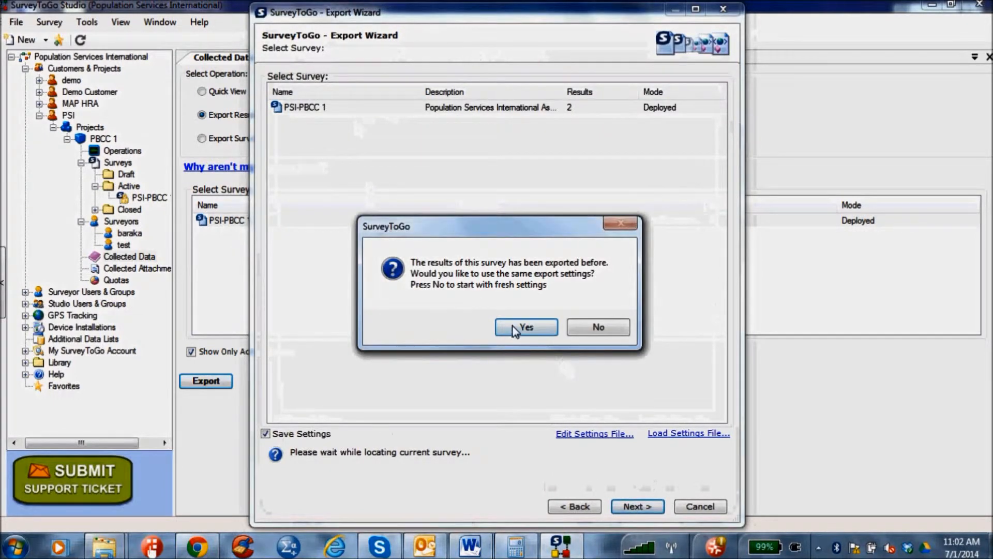
{"action": "left_click", "coordinate": [525, 327]}
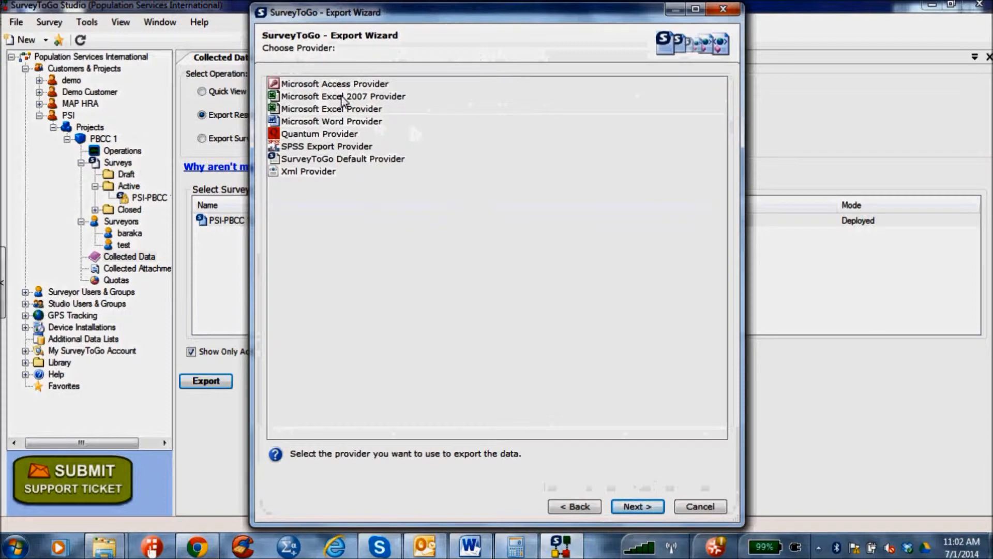
{"action": "mouse_move", "coordinate": [346, 130]}
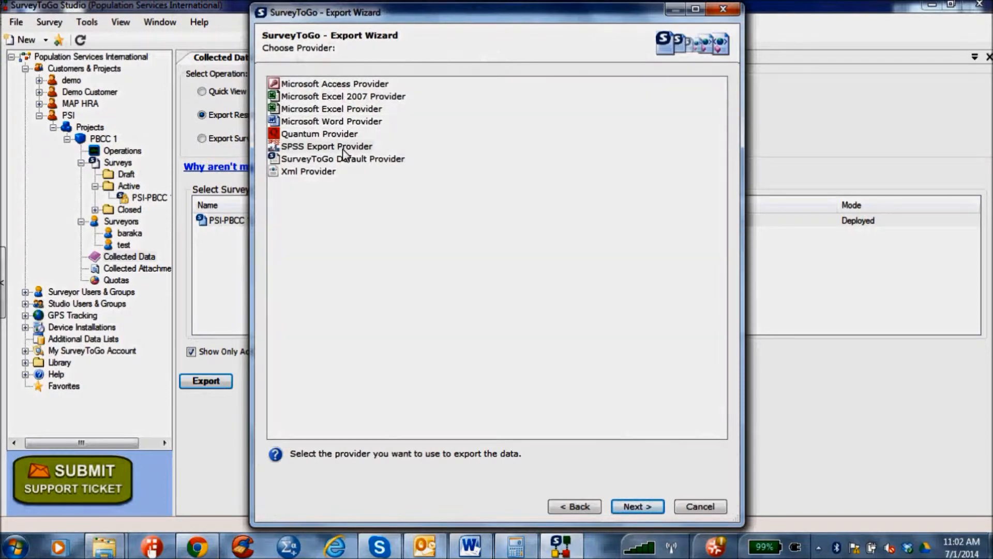
{"action": "mouse_move", "coordinate": [330, 166]}
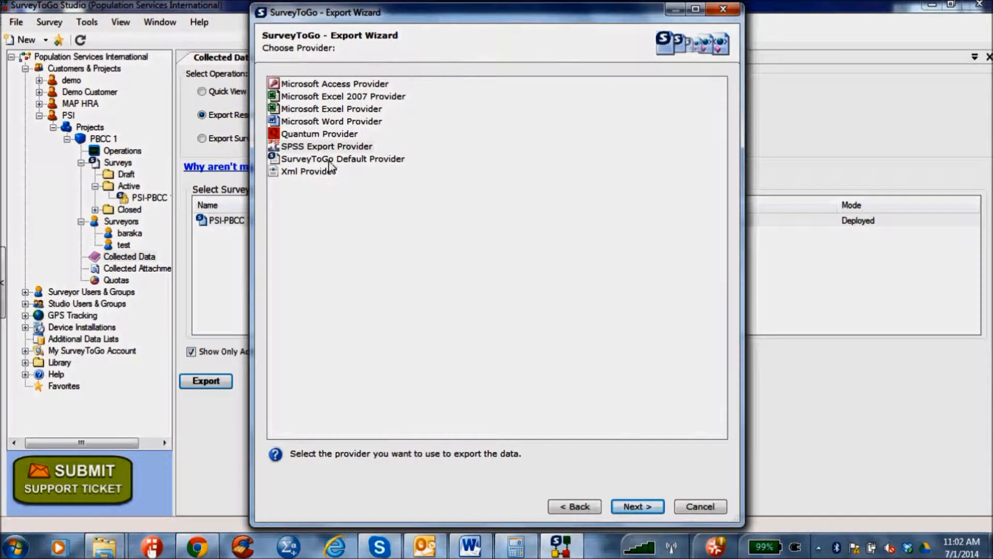
{"action": "left_click", "coordinate": [327, 146]}
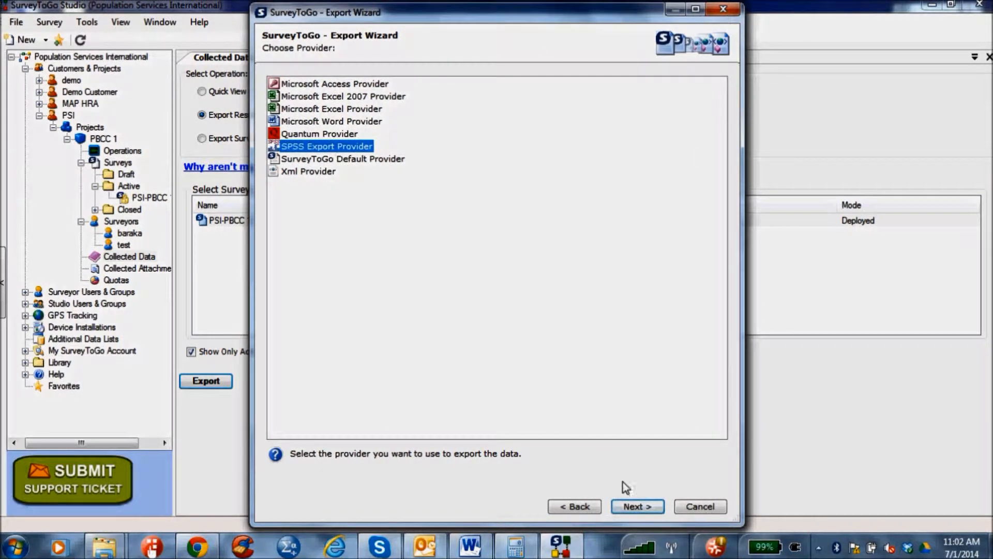
Accept the default extra-column and SPSS label options to reach the destination-file step.
{"action": "left_click", "coordinate": [637, 506]}
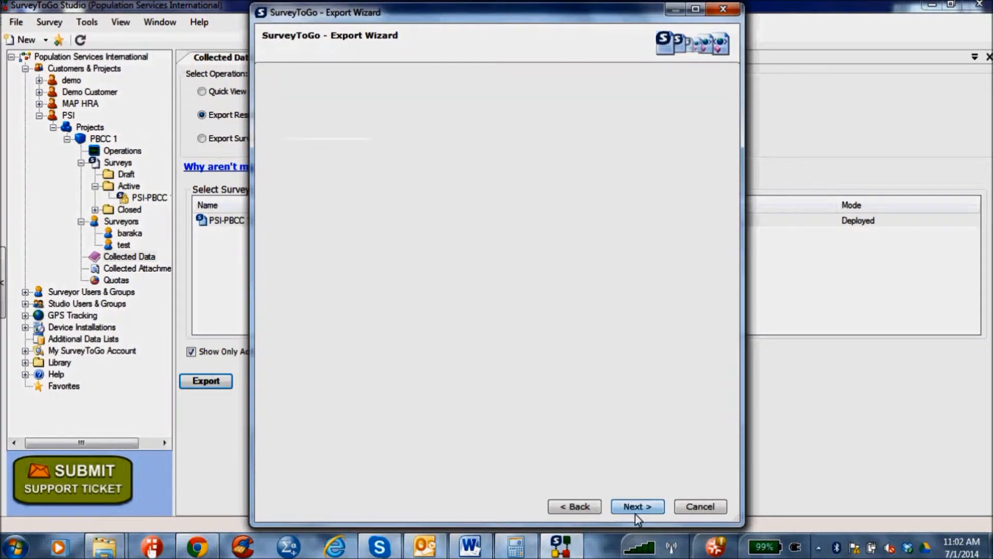
{"action": "left_click", "coordinate": [636, 506]}
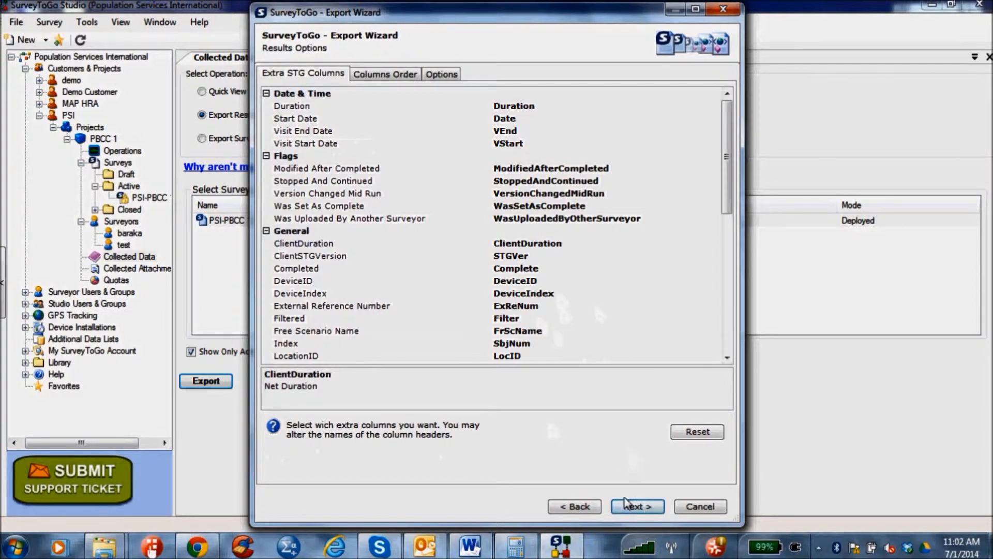
{"action": "left_click", "coordinate": [635, 506]}
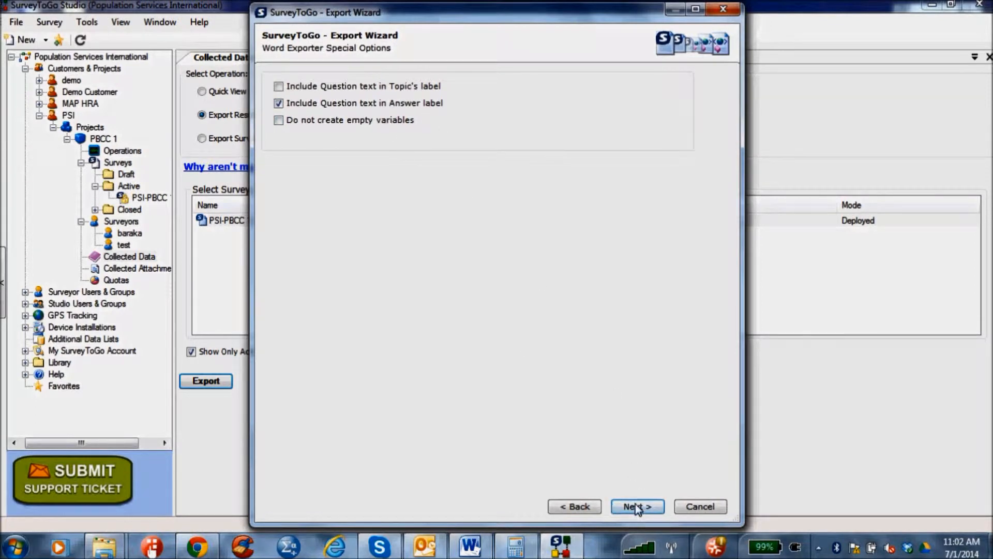
{"action": "left_click", "coordinate": [637, 506]}
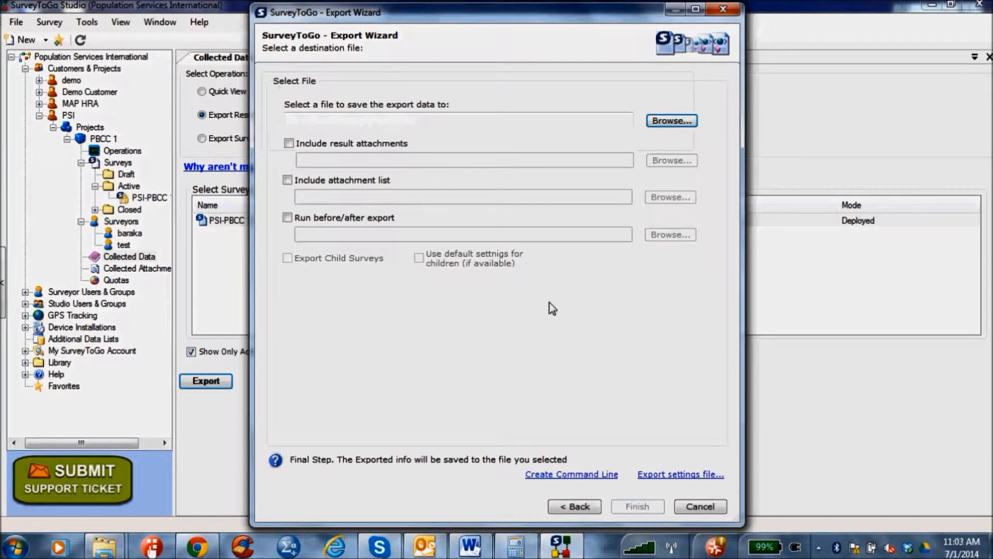
Save the export as an SPSS (*.sav) file on the desktop, finish, and open it.
{"action": "left_click", "coordinate": [670, 121]}
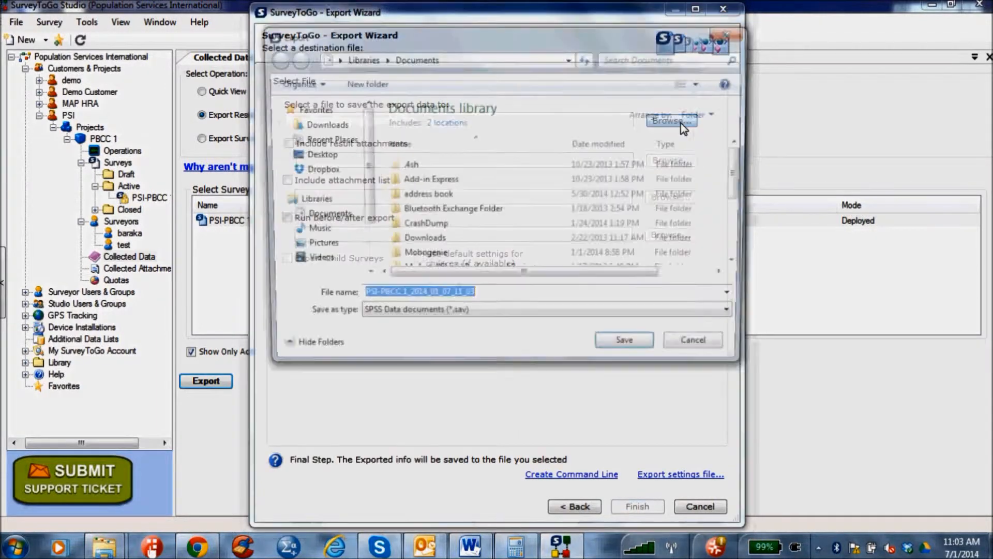
{"action": "left_click", "coordinate": [313, 154]}
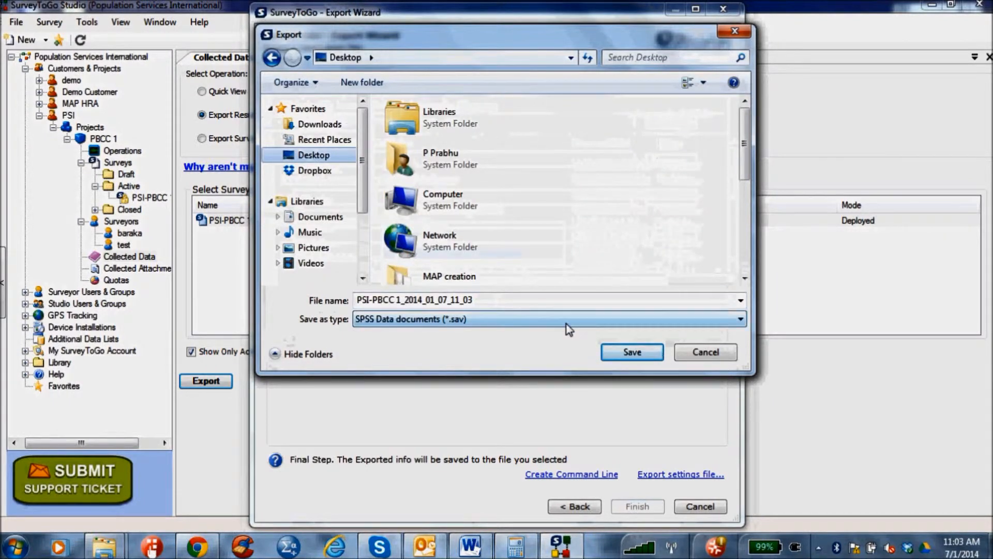
{"action": "left_click", "coordinate": [631, 352]}
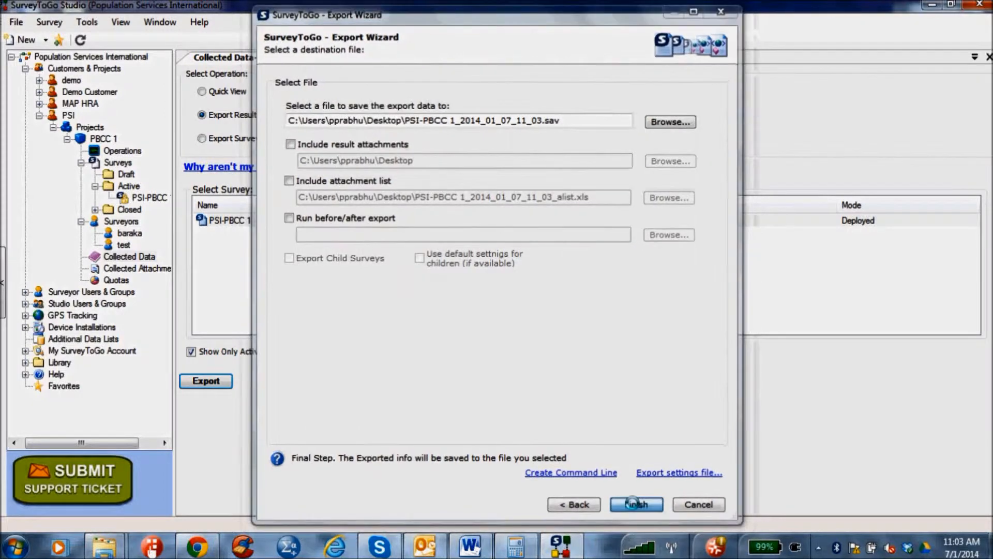
{"action": "left_click", "coordinate": [634, 505]}
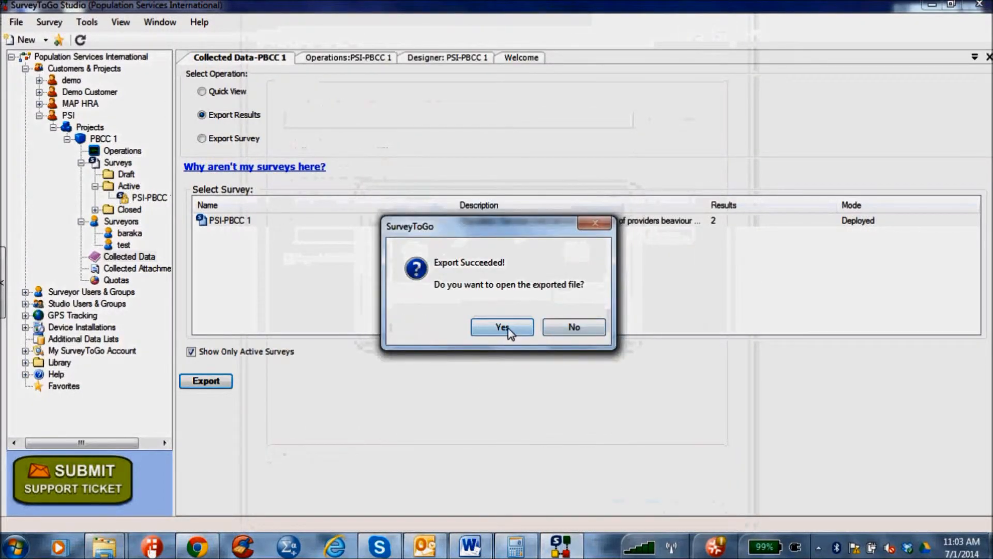
{"action": "left_click", "coordinate": [502, 327]}
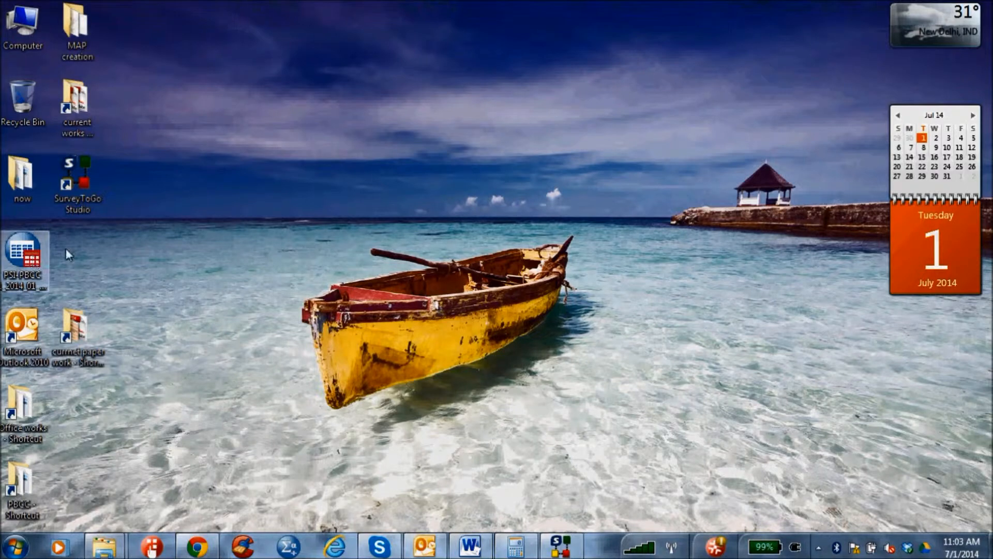
{"action": "mouse_move", "coordinate": [284, 208]}
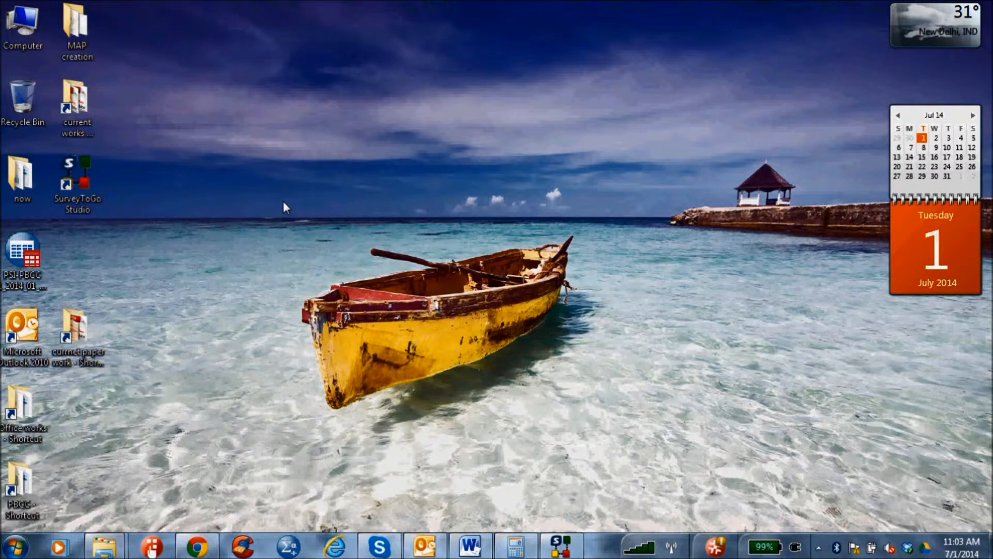
{"action": "mouse_move", "coordinate": [387, 290]}
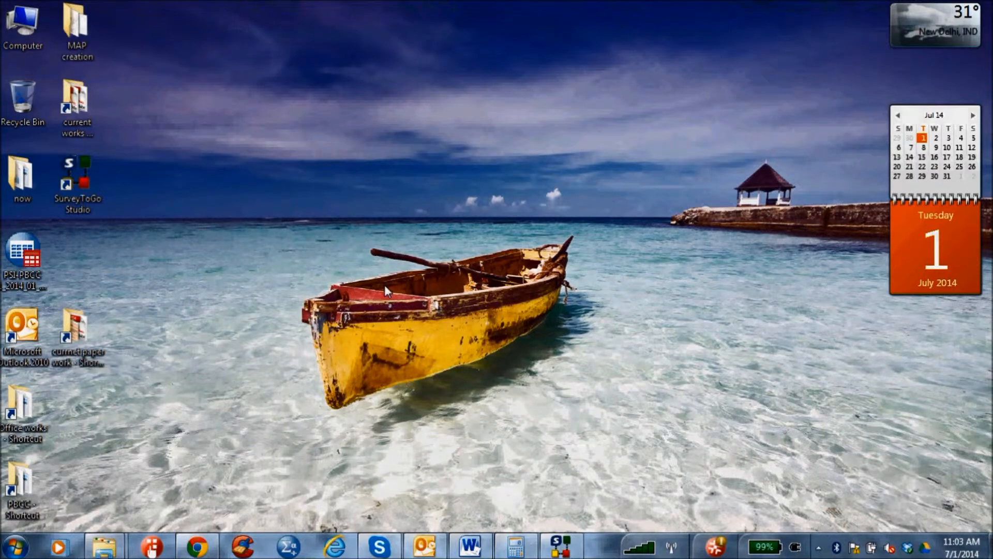
{"action": "mouse_move", "coordinate": [429, 302]}
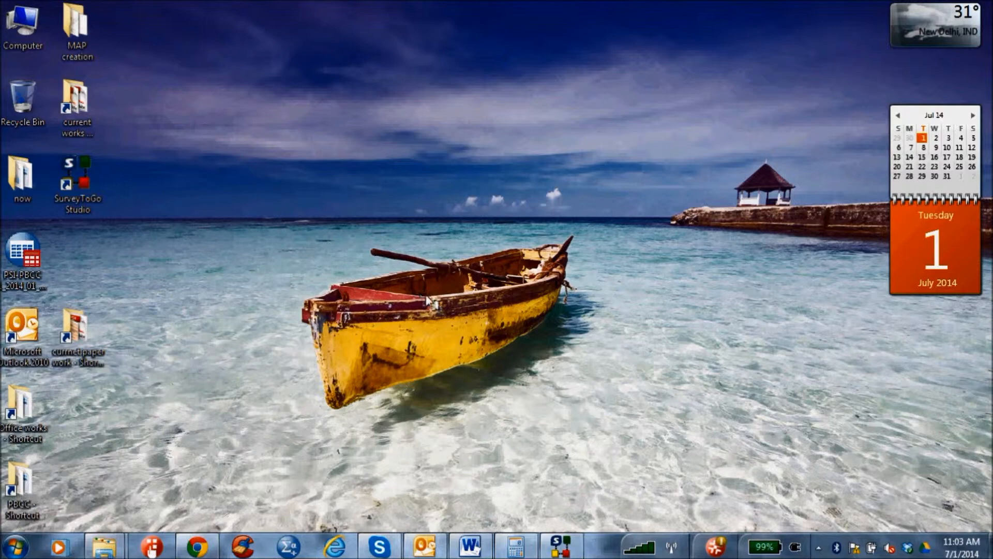
Return to the SurveyToGo Studio window while the exported SPSS file opens.
{"action": "right_click", "coordinate": [431, 301]}
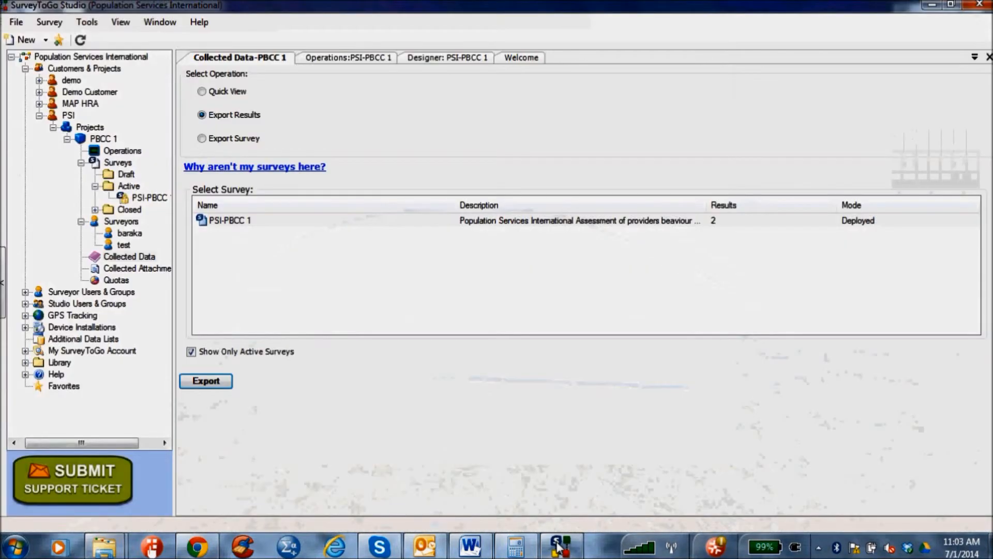
{"action": "left_click", "coordinate": [560, 545]}
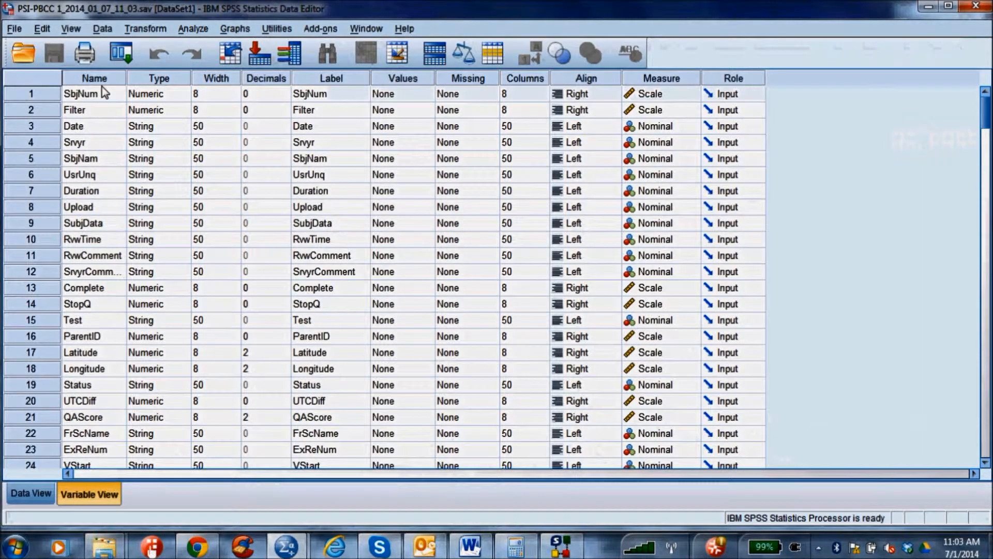
Scroll Variable View down from SbjNum and Date to the Q_ question variables and their labels.
{"action": "left_click", "coordinate": [79, 175]}
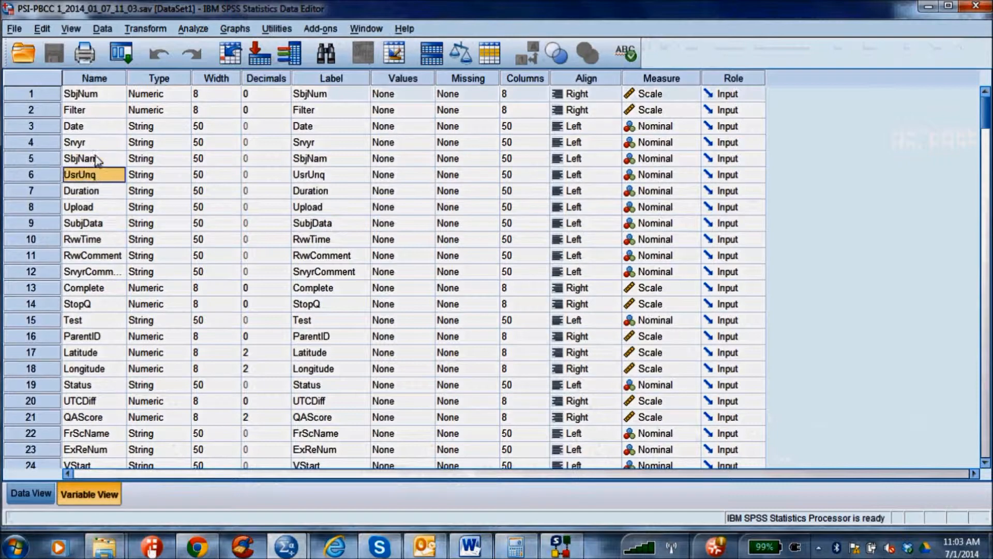
{"action": "scroll", "scroll_direction": "down", "scroll_amount": 3}
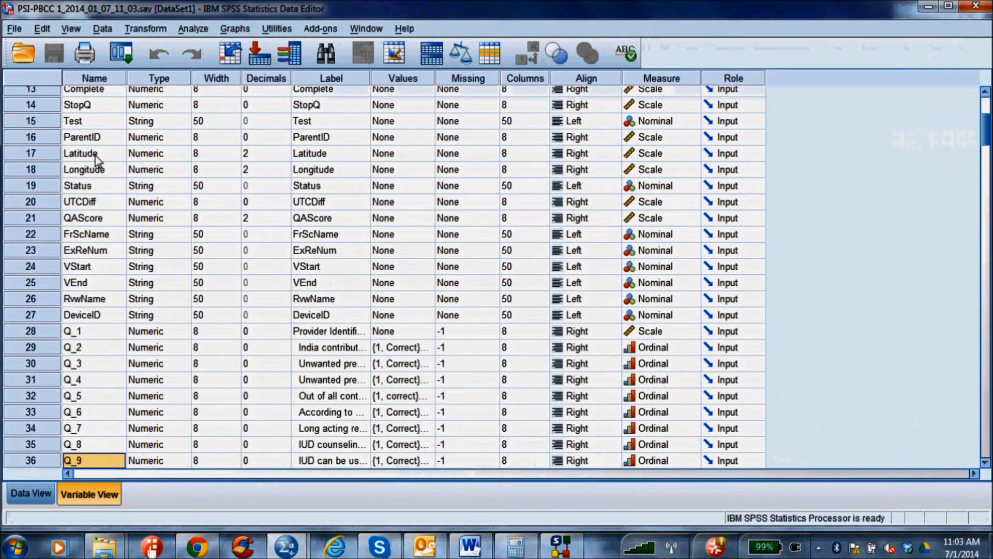
{"action": "scroll", "scroll_direction": "down", "scroll_amount": 3}
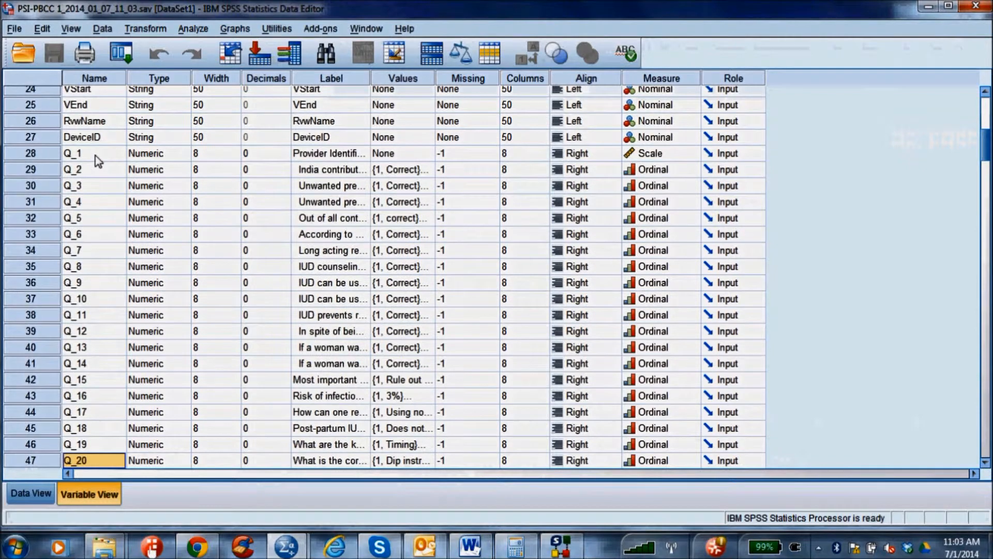
{"action": "scroll", "scroll_direction": "down", "scroll_amount": 3}
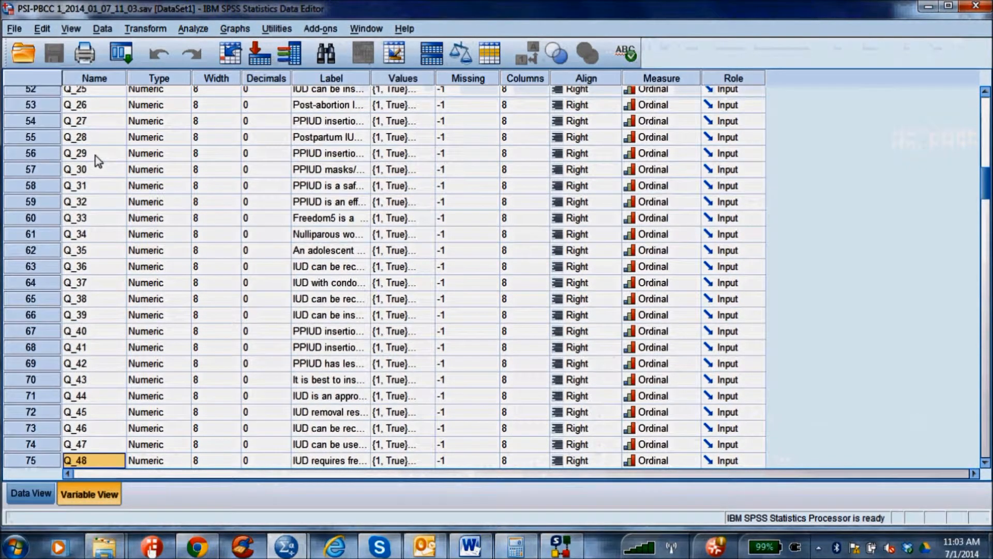
{"action": "mouse_move", "coordinate": [370, 78]}
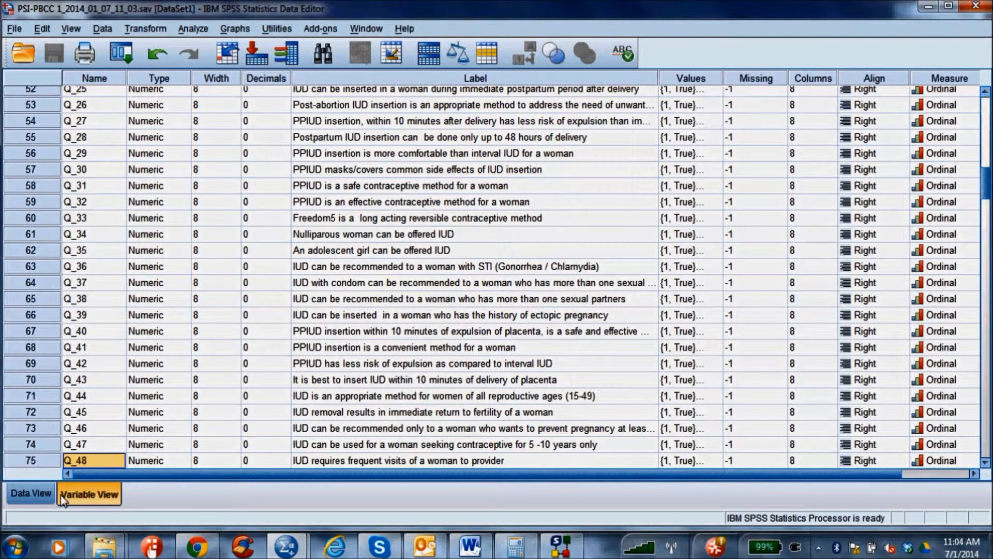
Switch to Data View and scroll right to the Q_6–Q_20 answers of both interviews.
{"action": "left_click", "coordinate": [30, 493]}
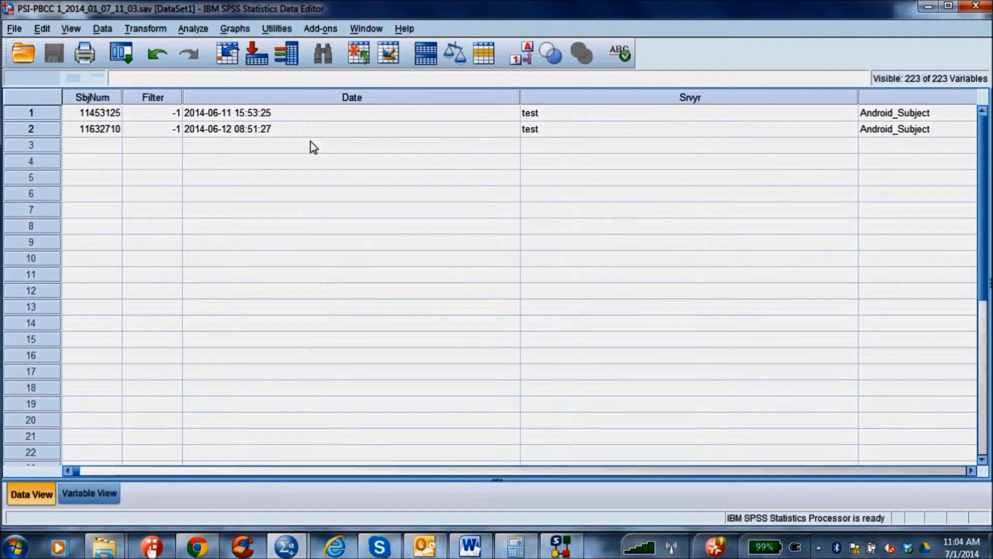
{"action": "left_click", "coordinate": [253, 113]}
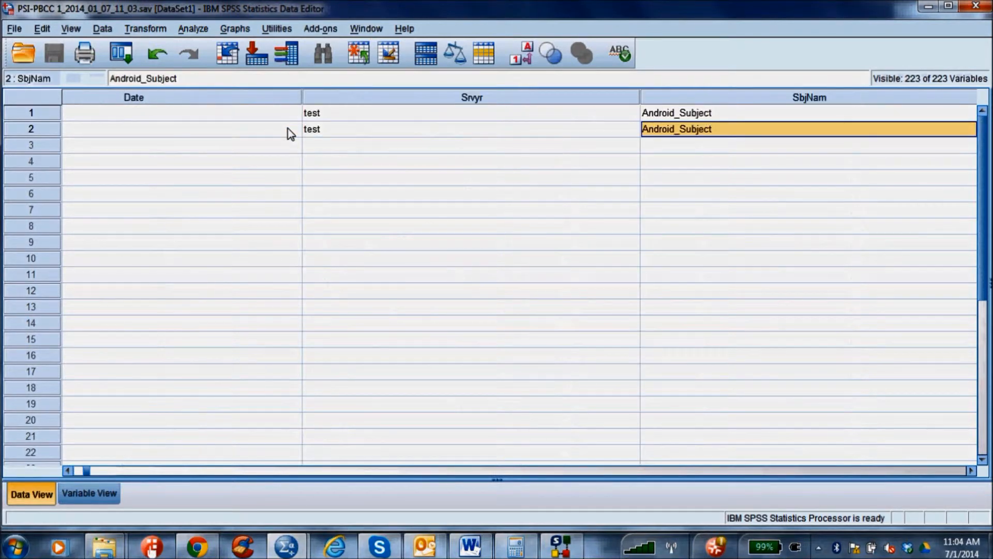
{"action": "scroll", "scroll_direction": "right", "scroll_amount": 3}
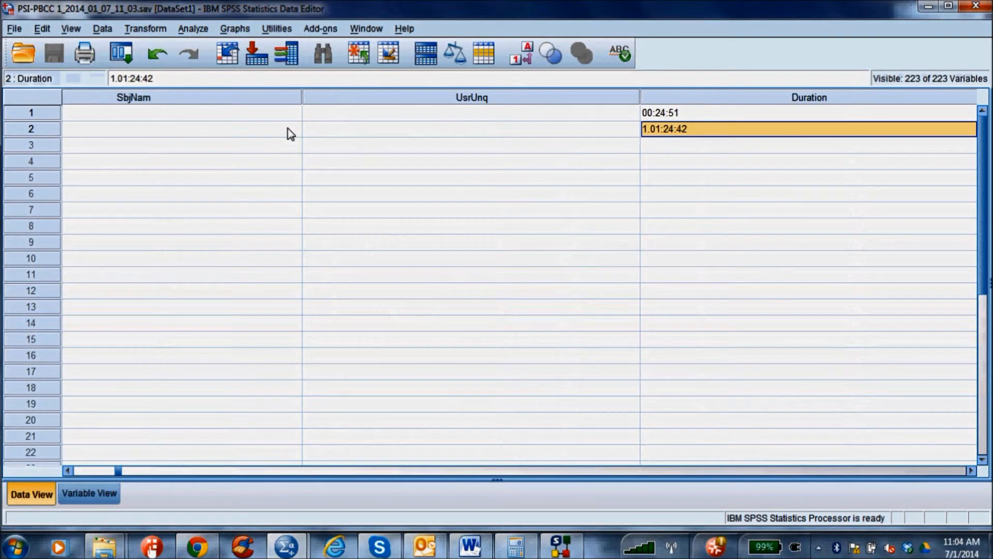
{"action": "scroll", "scroll_direction": "right", "scroll_amount": 3}
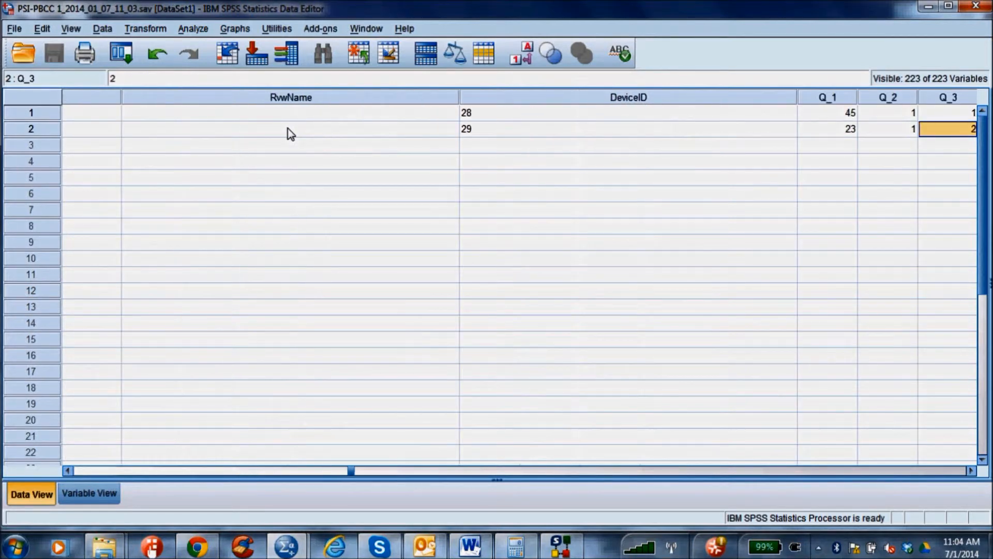
{"action": "scroll", "scroll_direction": "right", "scroll_amount": 3}
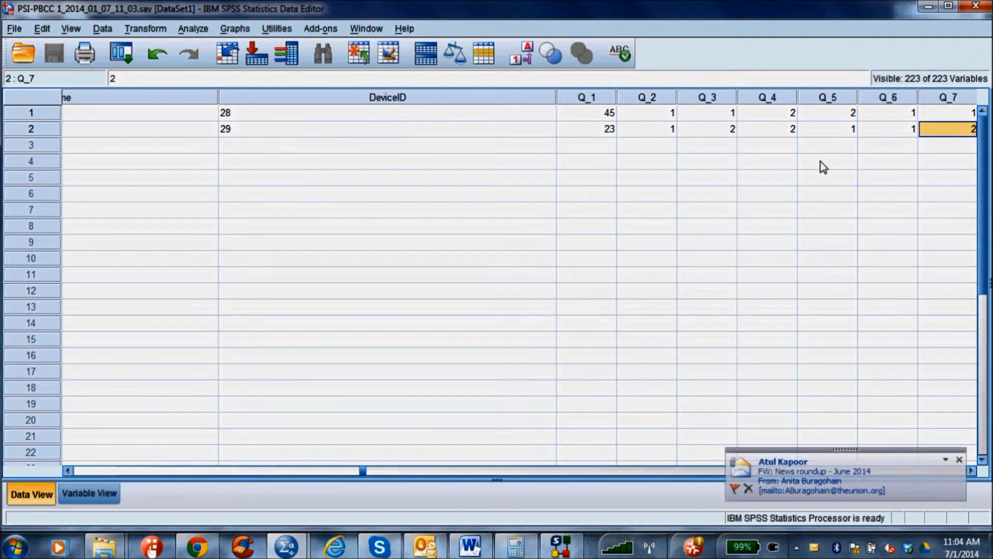
{"action": "mouse_move", "coordinate": [970, 229]}
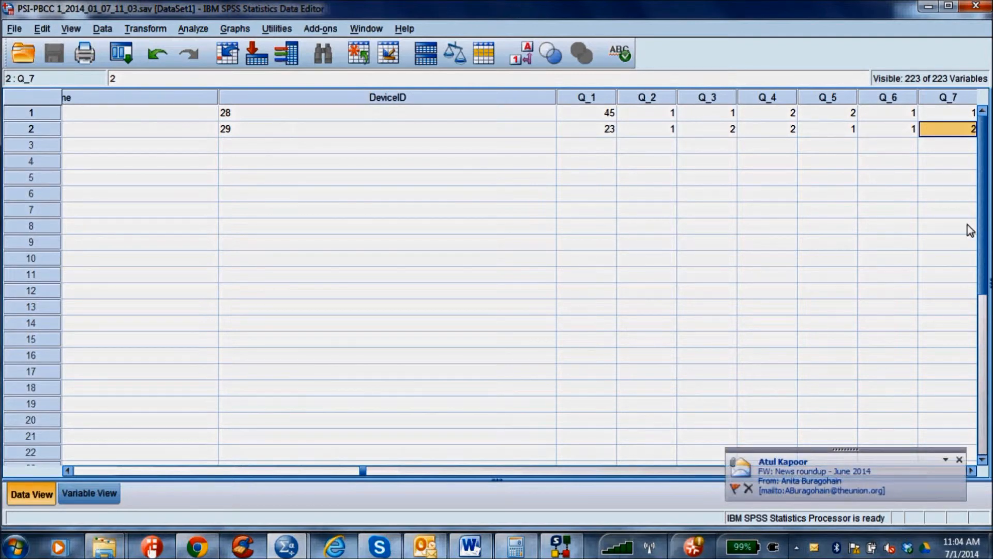
{"action": "mouse_move", "coordinate": [851, 208]}
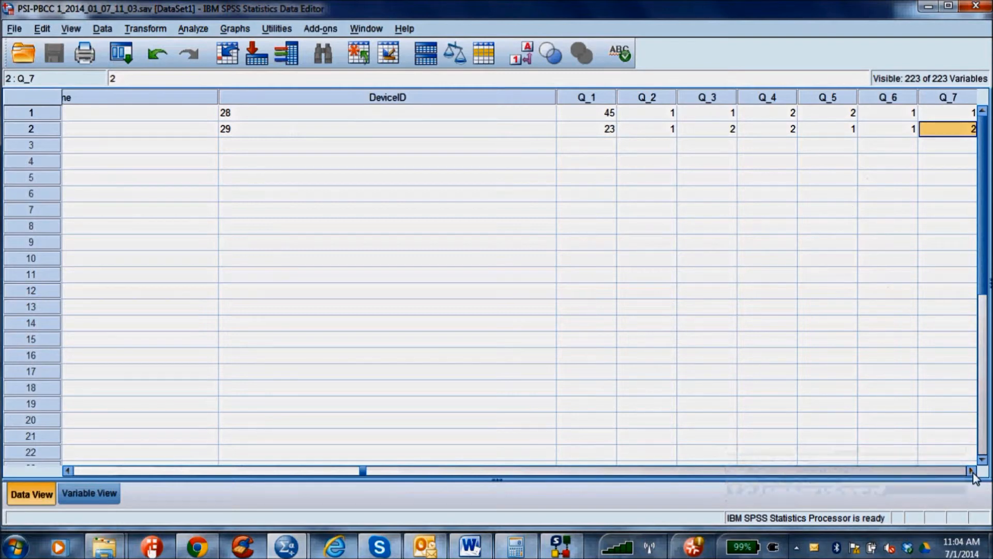
{"action": "scroll", "scroll_direction": "right", "scroll_amount": 3}
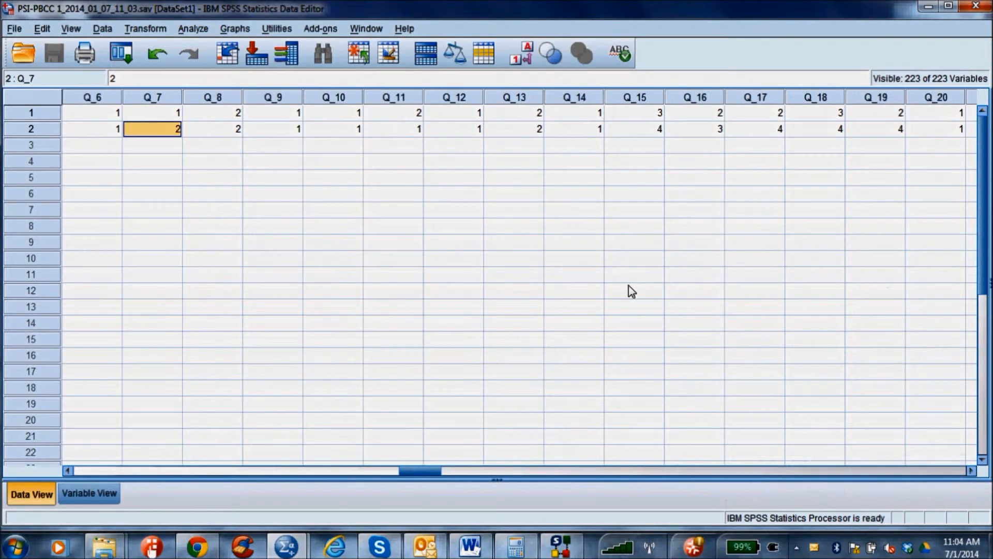
Start a Frequencies analysis and add questions Q_1 through Q_10 as variables.
{"action": "left_click", "coordinate": [193, 29]}
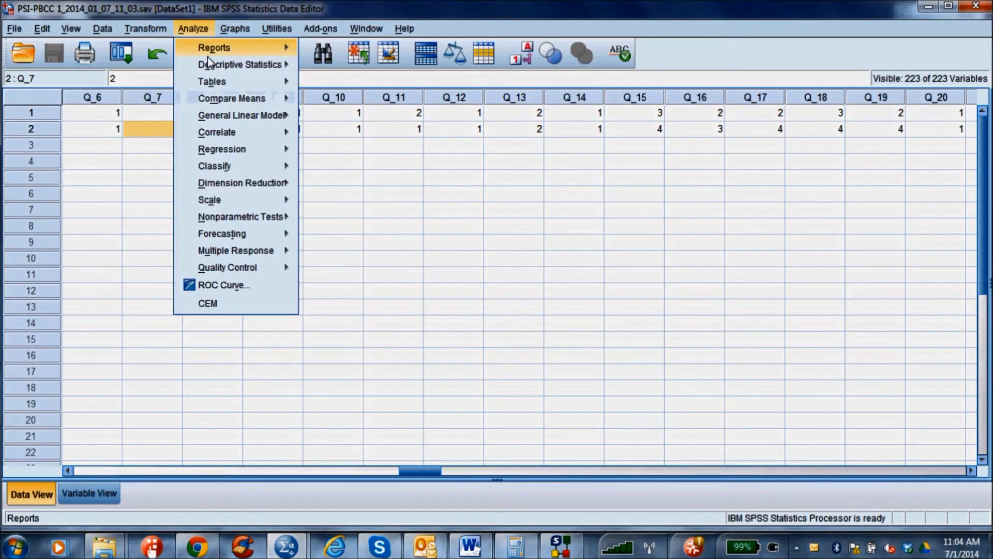
{"action": "mouse_move", "coordinate": [240, 64]}
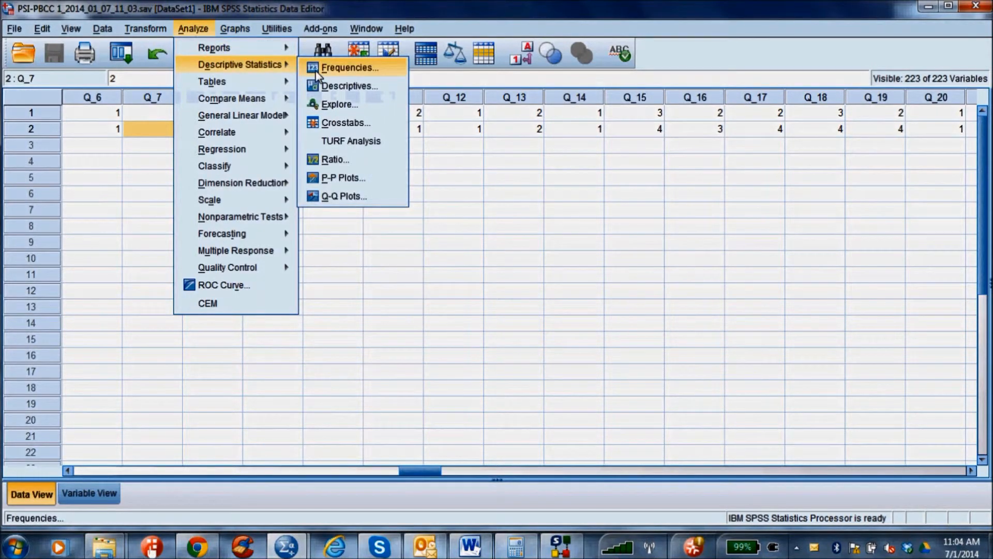
{"action": "left_click", "coordinate": [355, 67]}
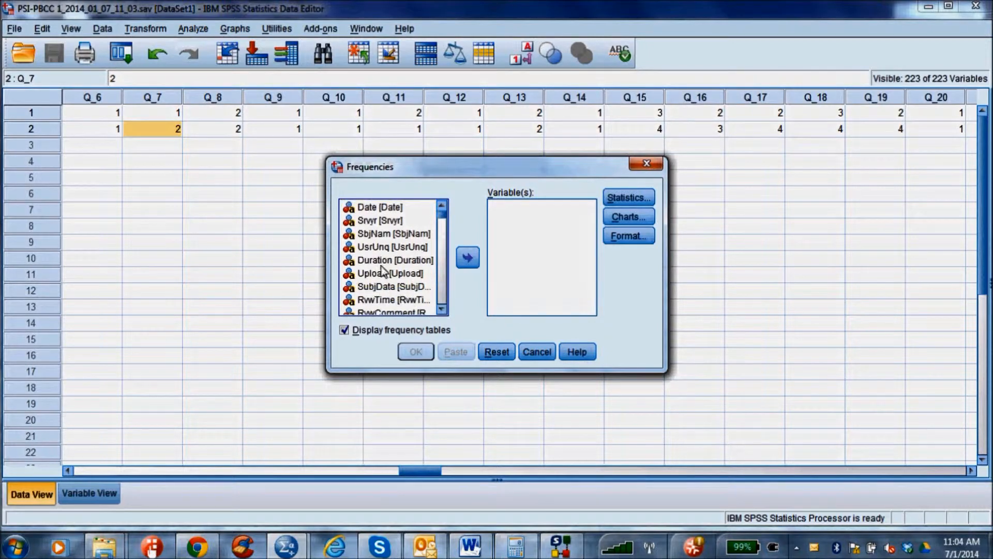
{"action": "left_click", "coordinate": [394, 259]}
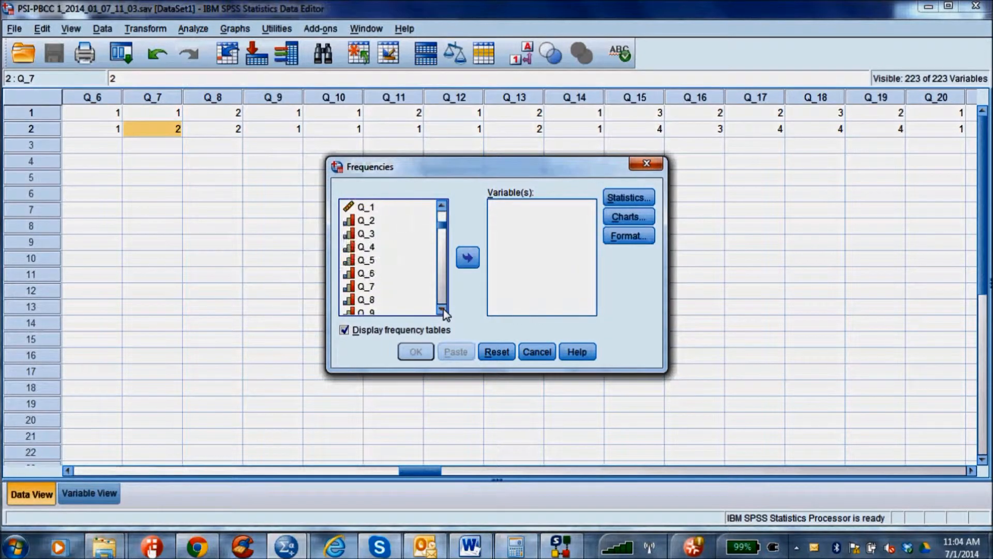
{"action": "left_click", "coordinate": [366, 220]}
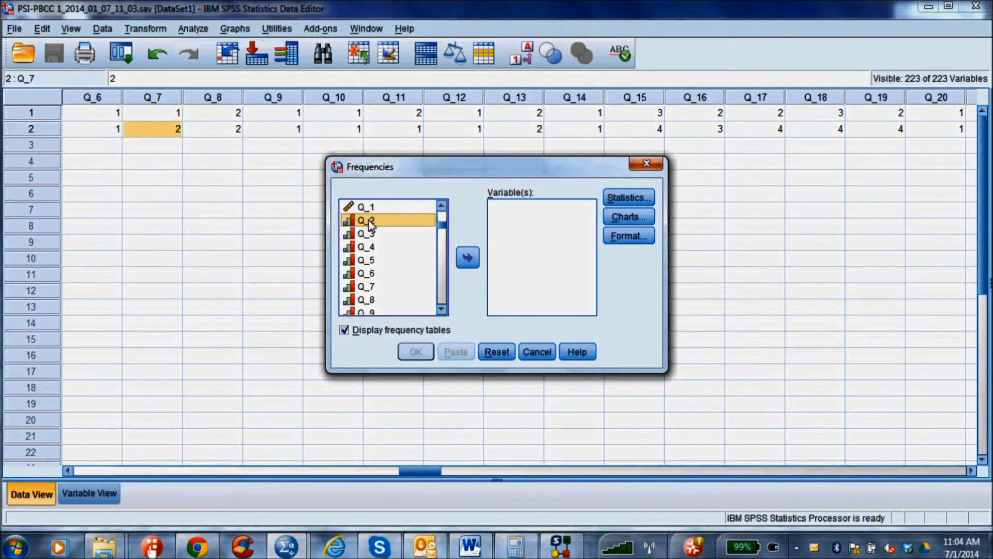
{"action": "left_click", "coordinate": [367, 206]}
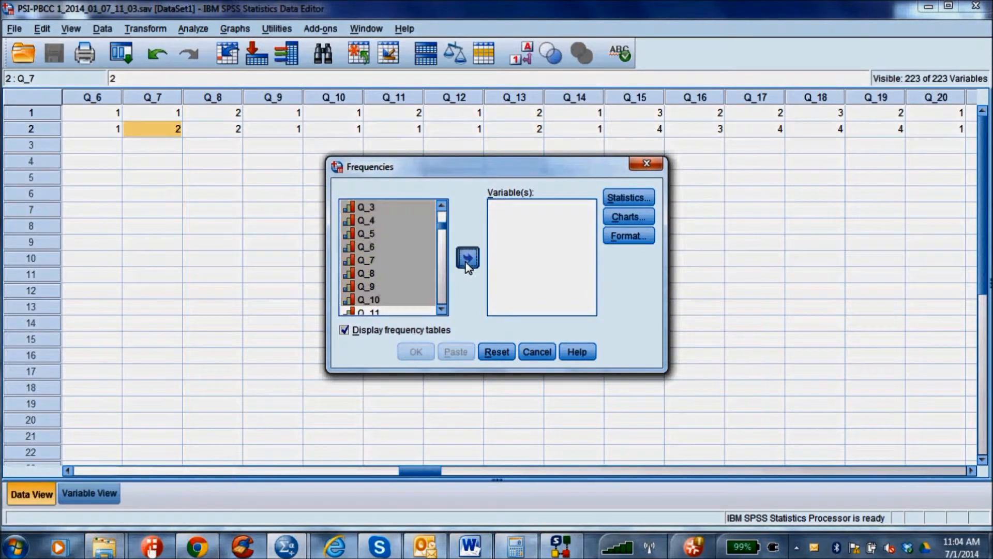
{"action": "left_click", "coordinate": [467, 257]}
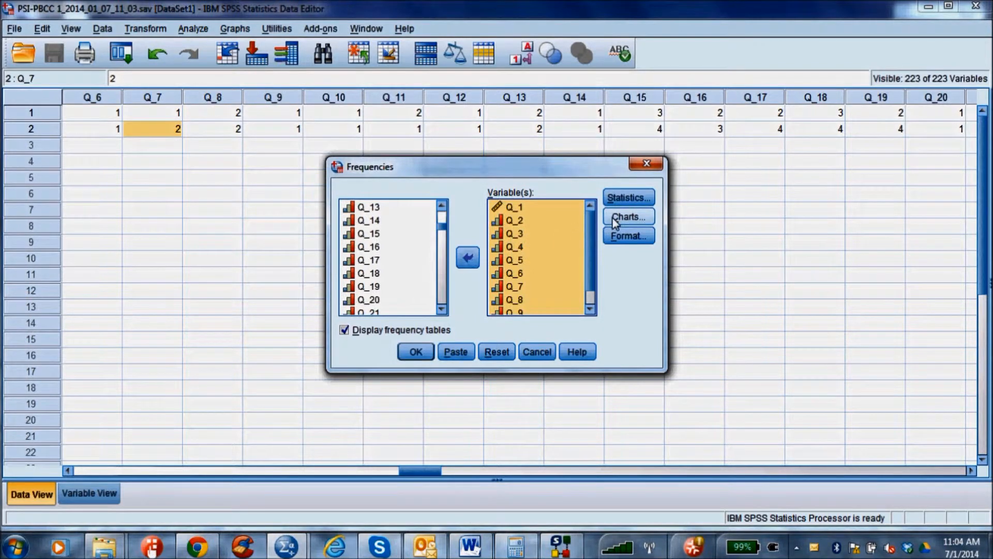
Choose frequency bar charts and run the analysis.
{"action": "left_click", "coordinate": [627, 216]}
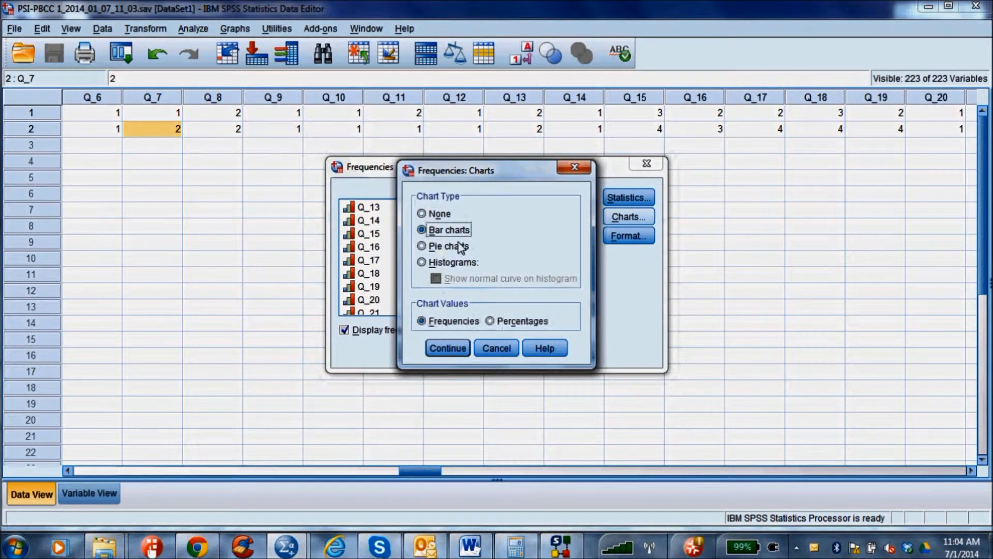
{"action": "left_click", "coordinate": [446, 347]}
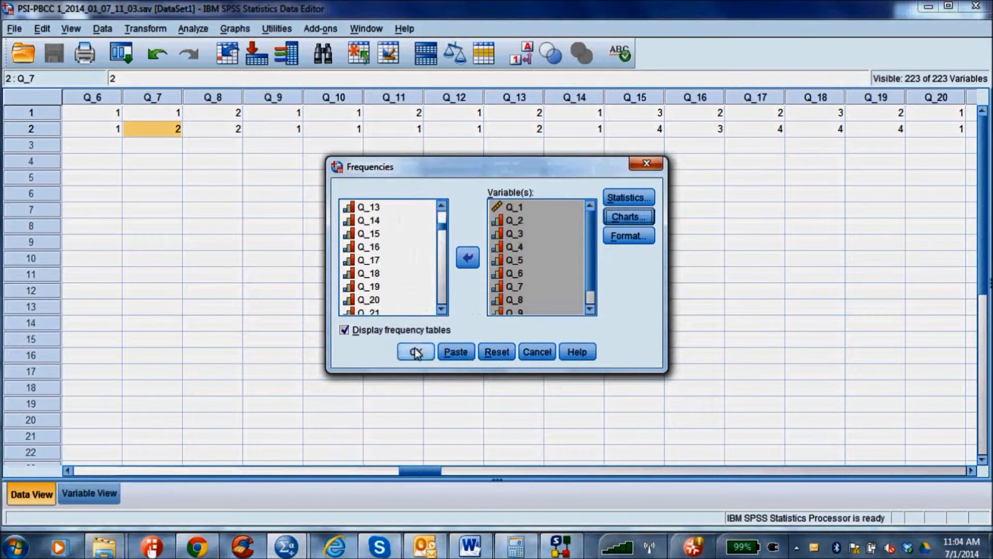
{"action": "left_click", "coordinate": [415, 352]}
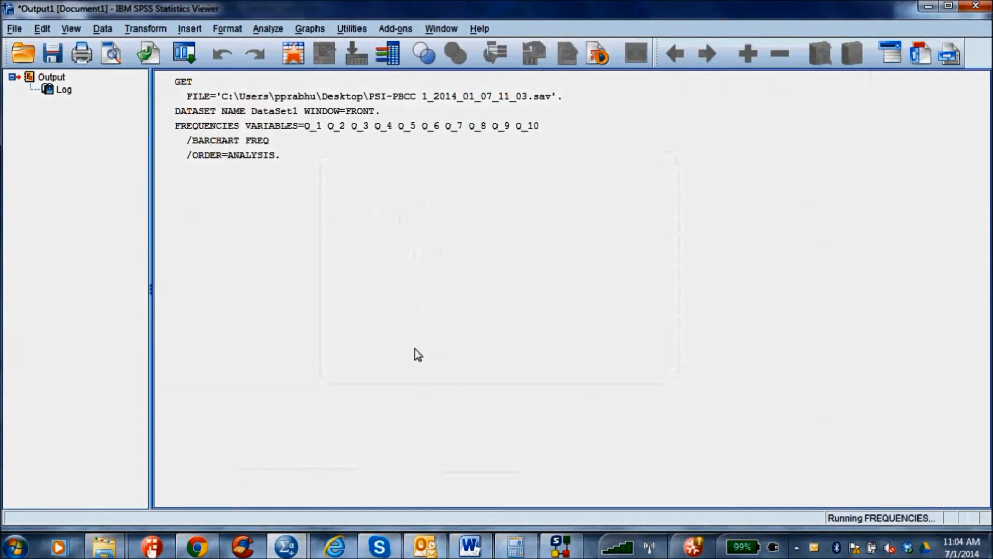
{"action": "mouse_move", "coordinate": [556, 316]}
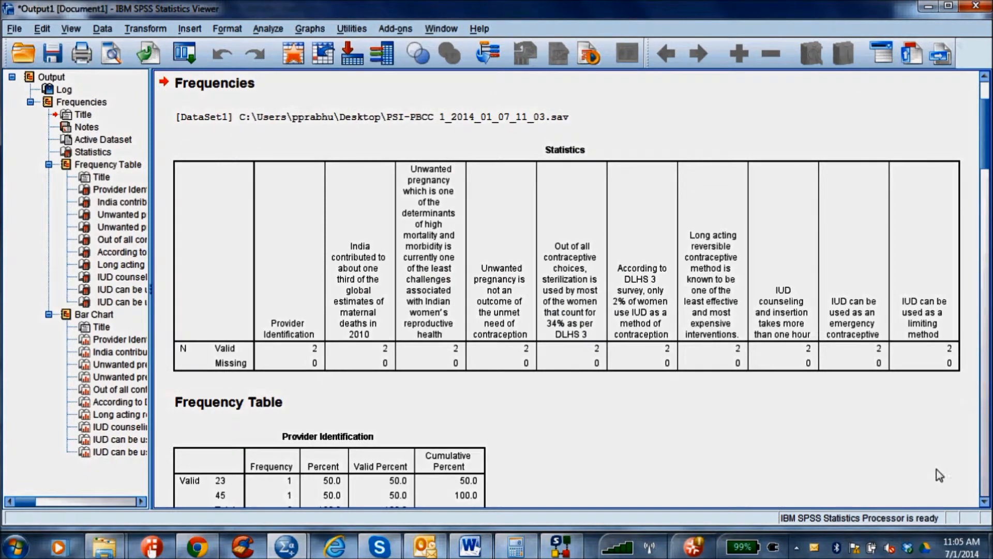
Scroll through the Statistics table, frequency tables and bar charts for the ten questions.
{"action": "scroll", "scroll_direction": "down", "scroll_amount": 3}
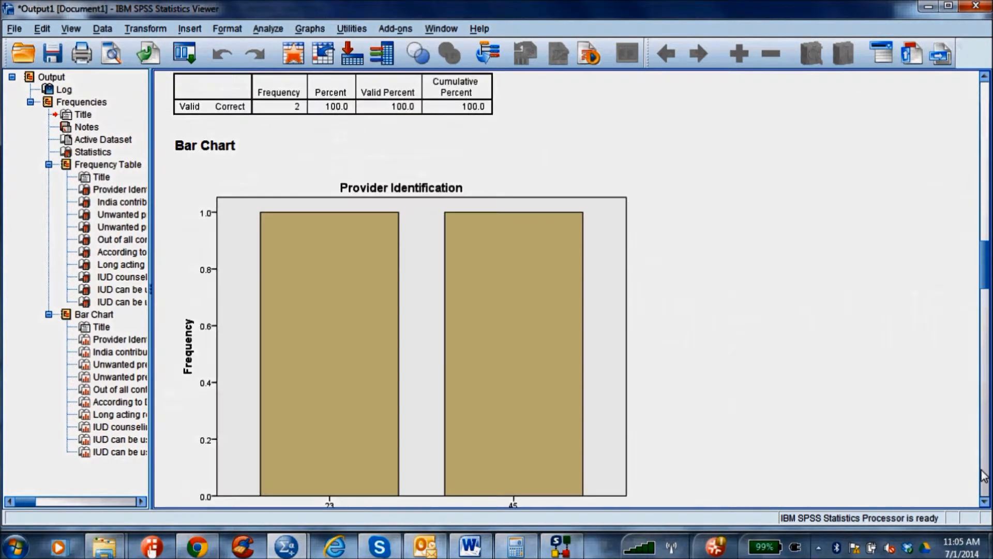
{"action": "scroll", "scroll_direction": "down", "scroll_amount": 3}
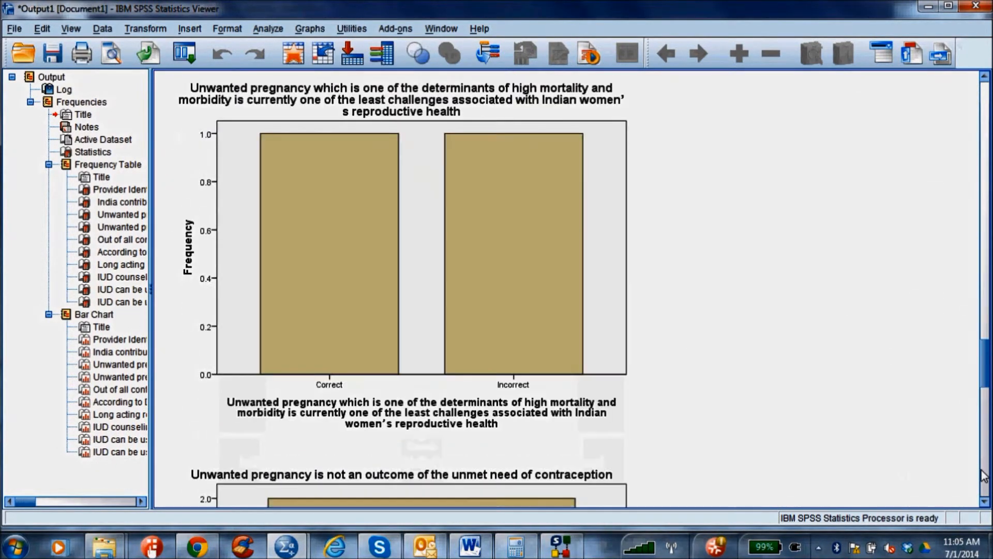
{"action": "scroll", "scroll_direction": "down", "scroll_amount": 3}
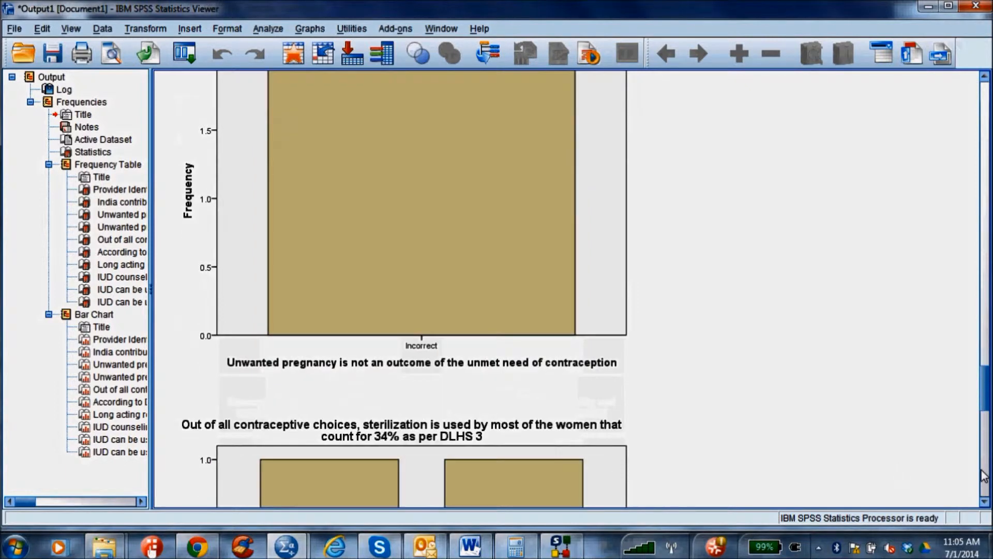
{"action": "scroll", "scroll_direction": "down", "scroll_amount": 3}
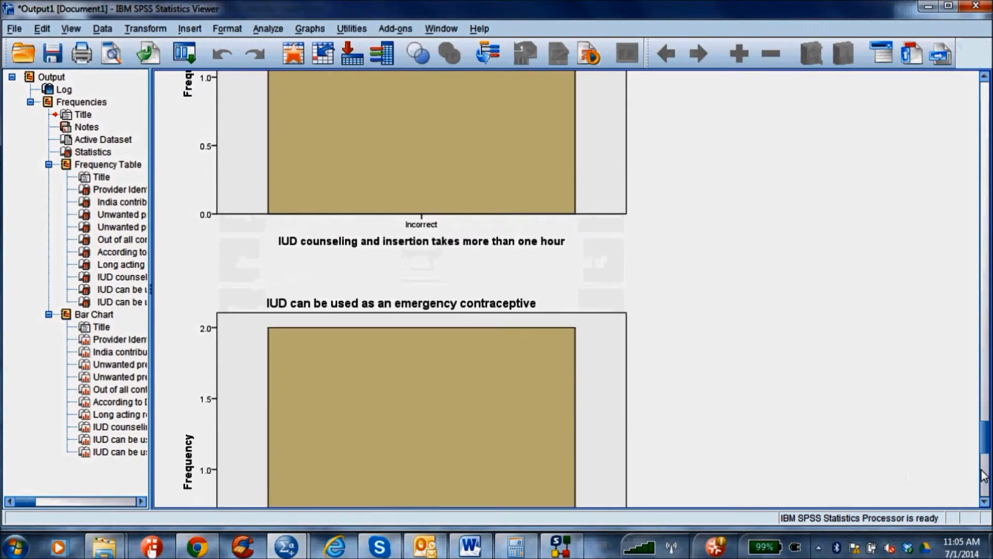
{"action": "scroll", "scroll_direction": "down", "scroll_amount": 3}
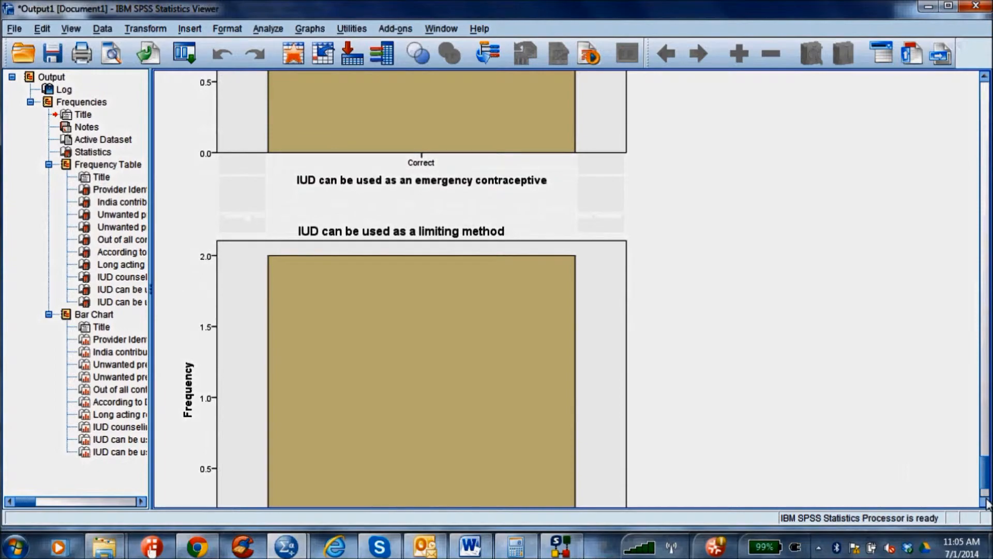
{"action": "scroll", "scroll_direction": "down", "scroll_amount": 3}
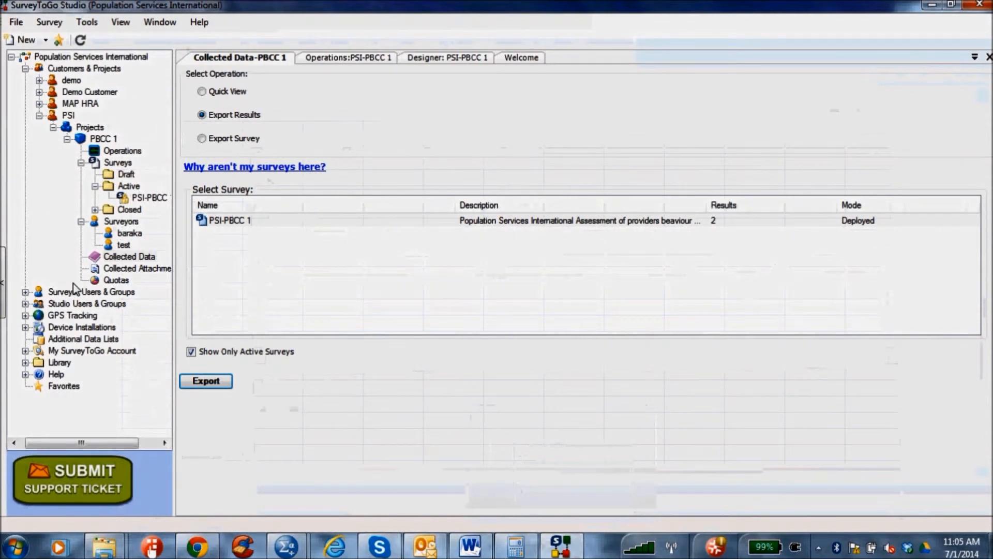
{"action": "mouse_move", "coordinate": [76, 323]}
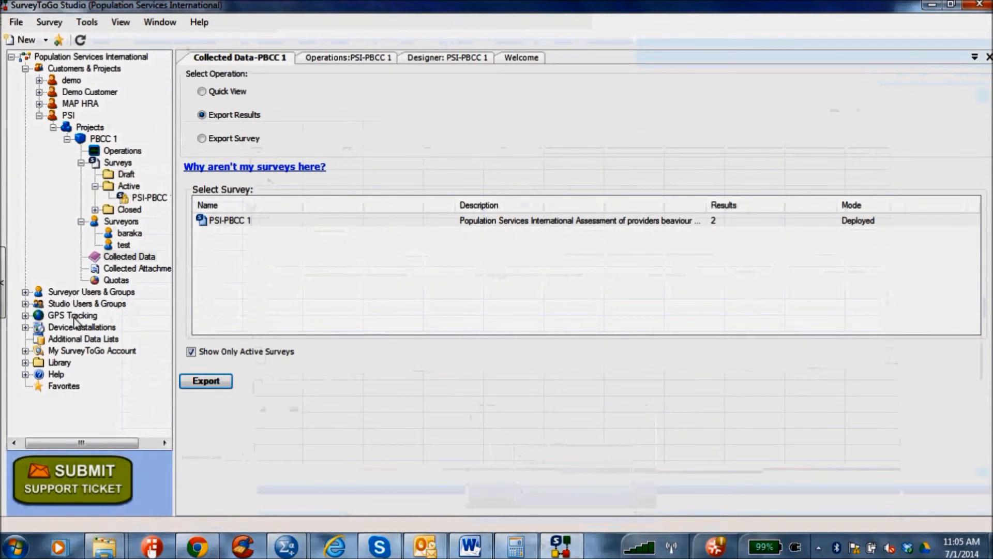
{"action": "mouse_move", "coordinate": [31, 322]}
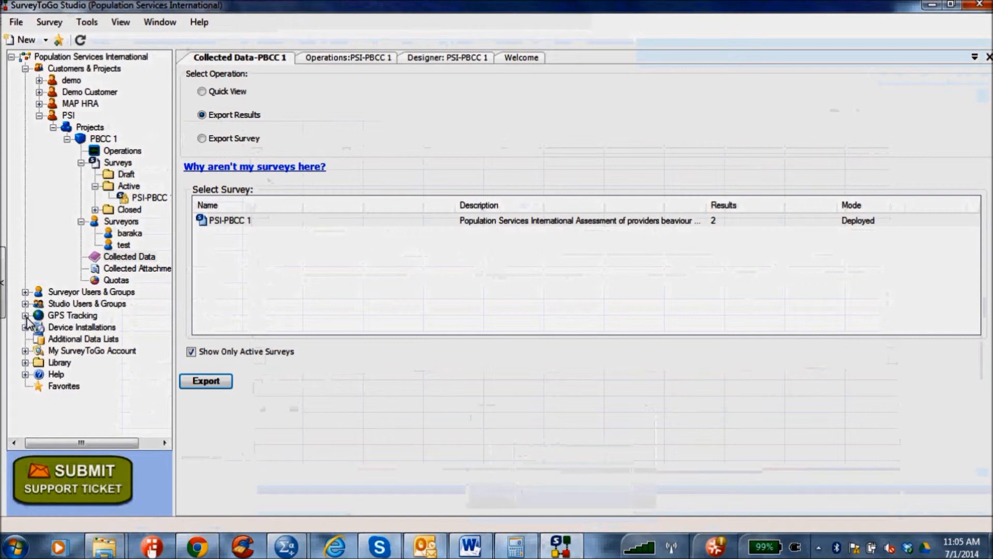
Expand GPS Tracking and open Show Latest Locations for all users within two hours.
{"action": "left_click", "coordinate": [25, 315]}
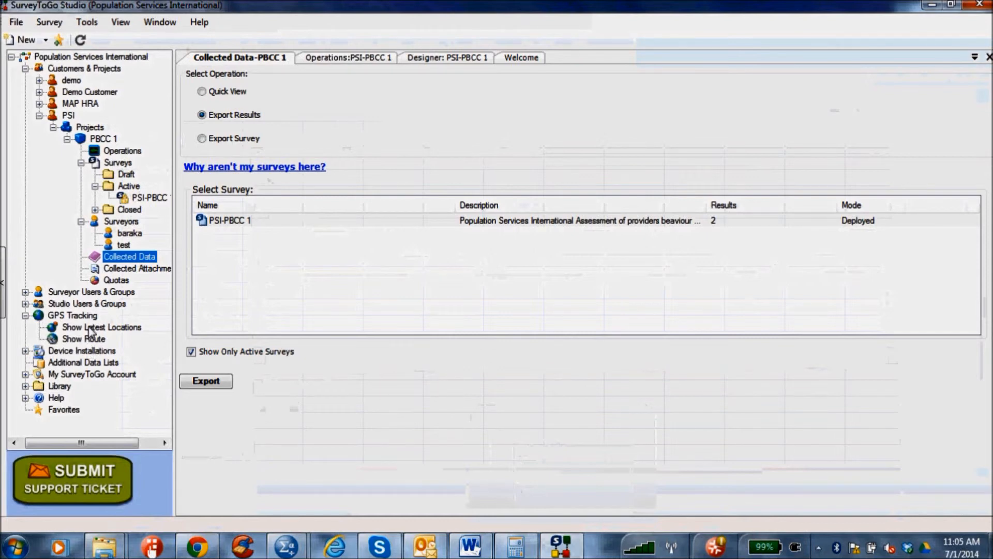
{"action": "left_click", "coordinate": [102, 327]}
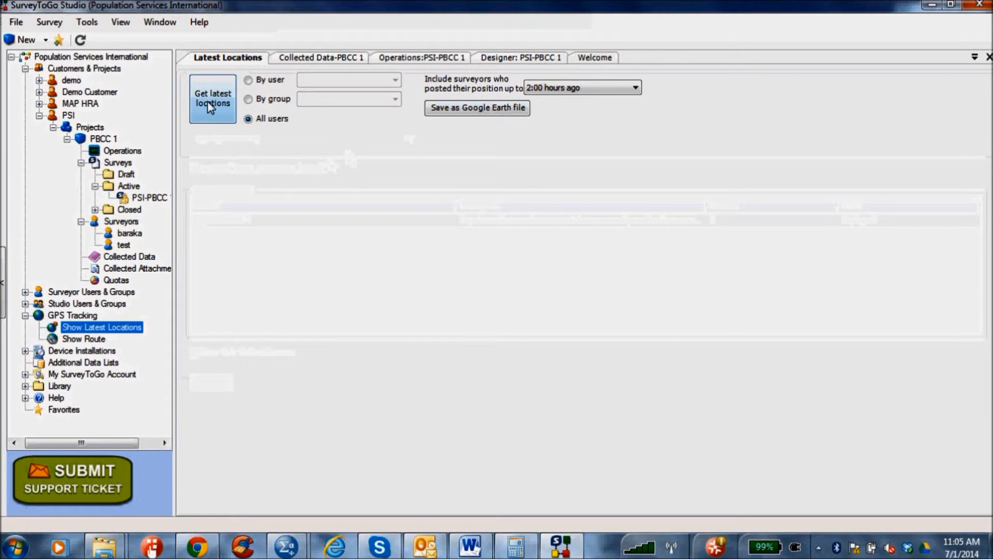
{"action": "mouse_move", "coordinate": [277, 104]}
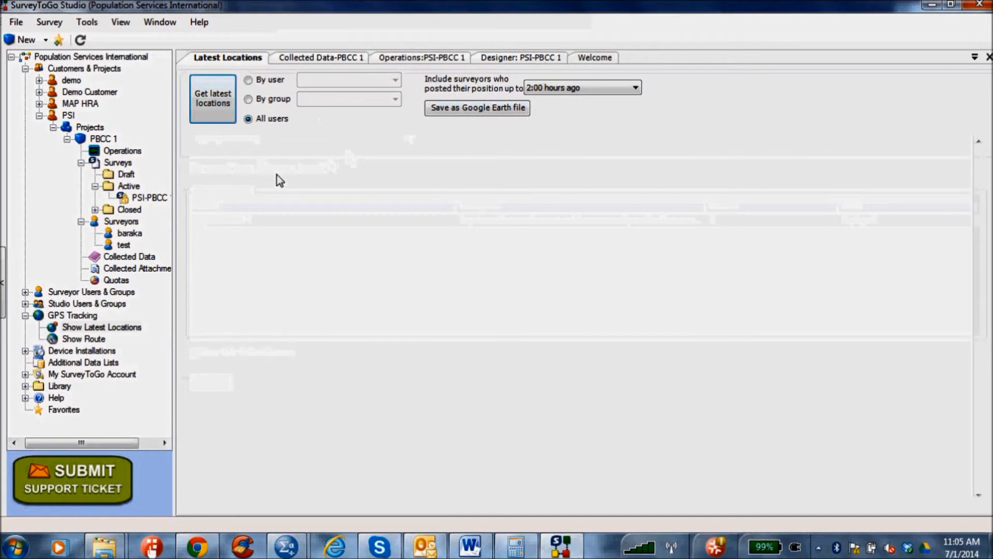
Fetch latest locations and check the pin's time: test at 10:30:37 AM, 7/1/2014.
{"action": "left_click", "coordinate": [213, 98]}
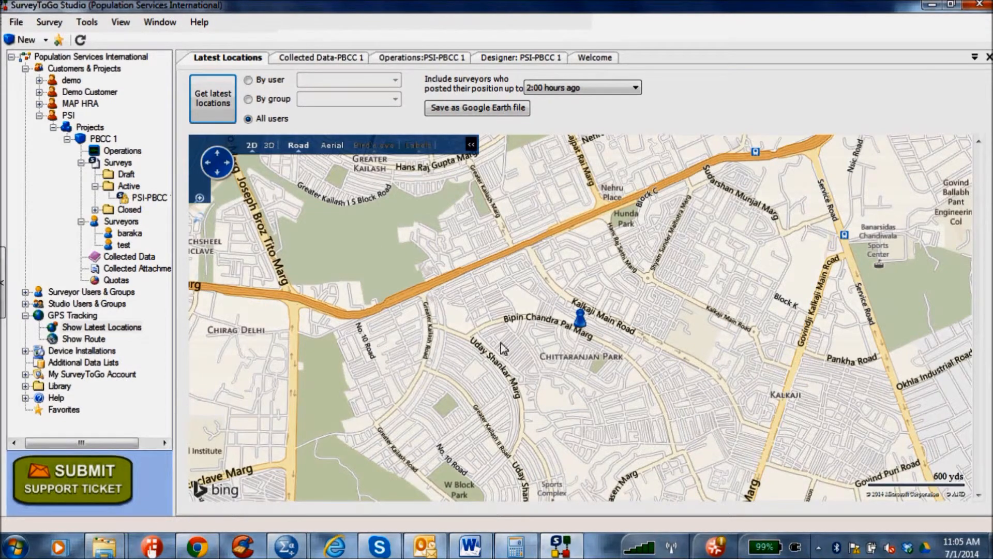
{"action": "left_click", "coordinate": [577, 319]}
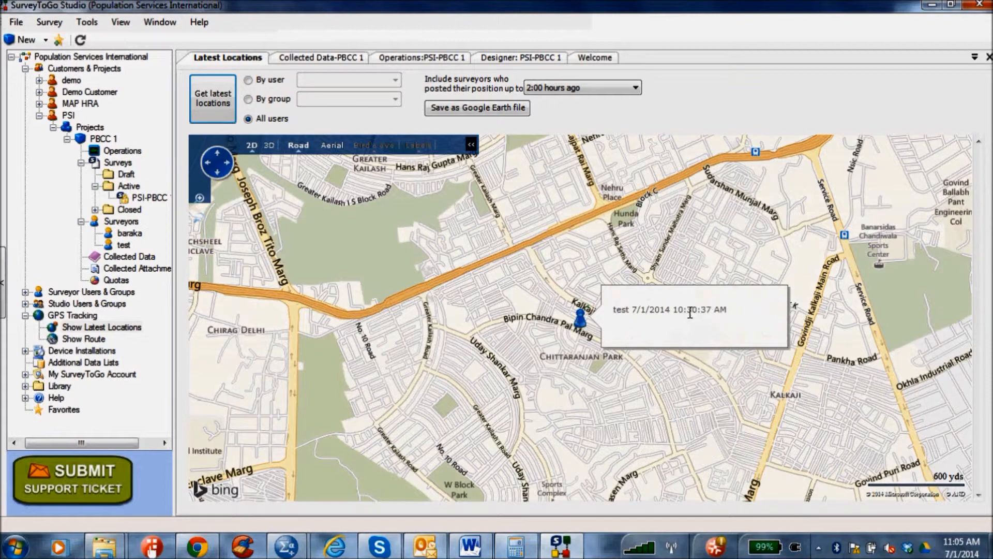
{"action": "mouse_move", "coordinate": [626, 321]}
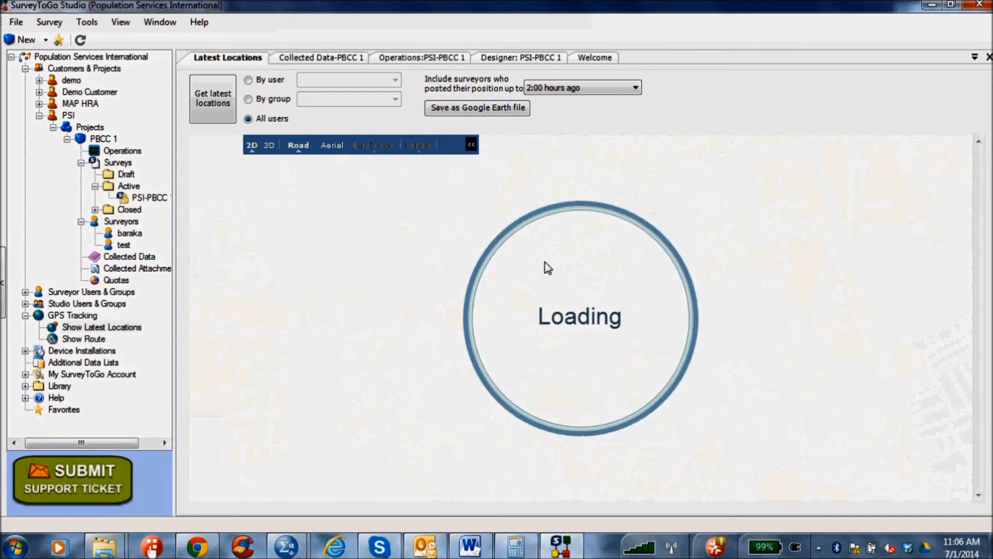
{"action": "mouse_move", "coordinate": [528, 273]}
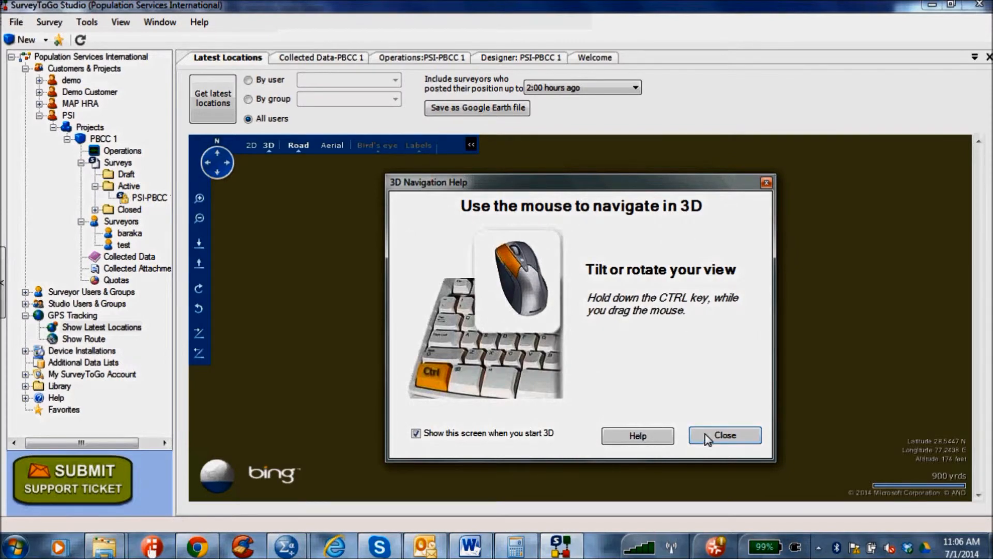
Dismiss the 3D Navigation Help and pan the 3D map around the surveyor's flag.
{"action": "left_click", "coordinate": [724, 435]}
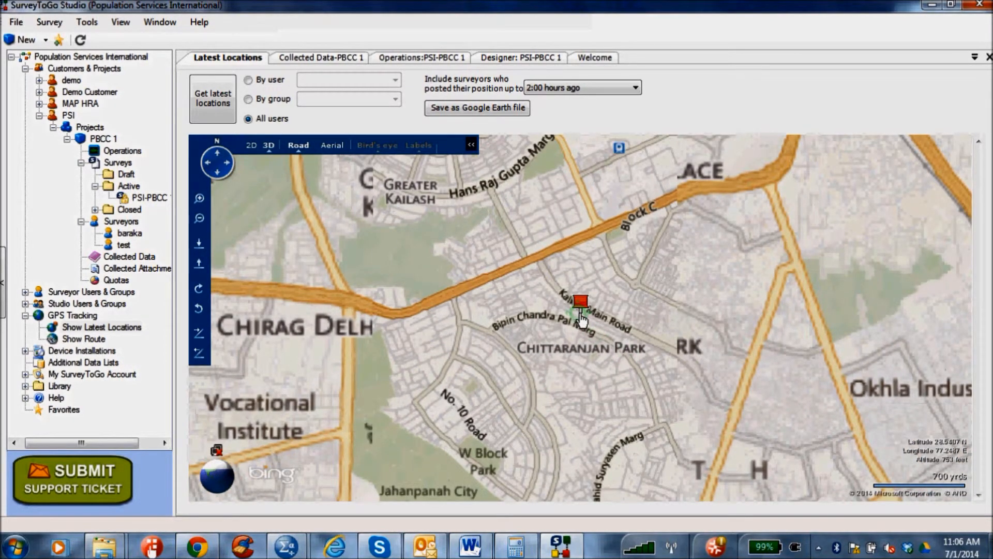
{"action": "left_click_drag", "start_coordinate": [583, 319], "coordinate": [479, 431]}
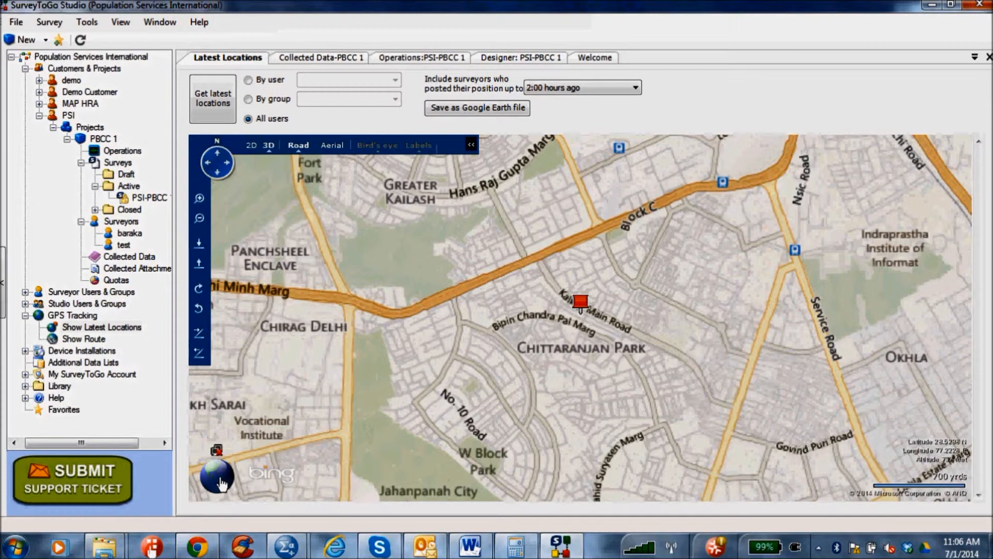
{"action": "left_click", "coordinate": [580, 302]}
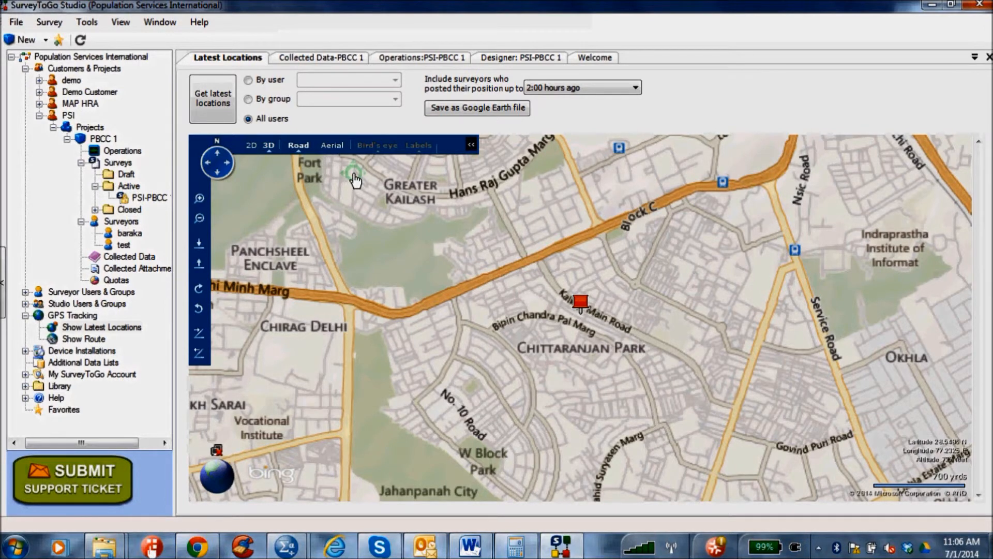
{"action": "mouse_move", "coordinate": [298, 145]}
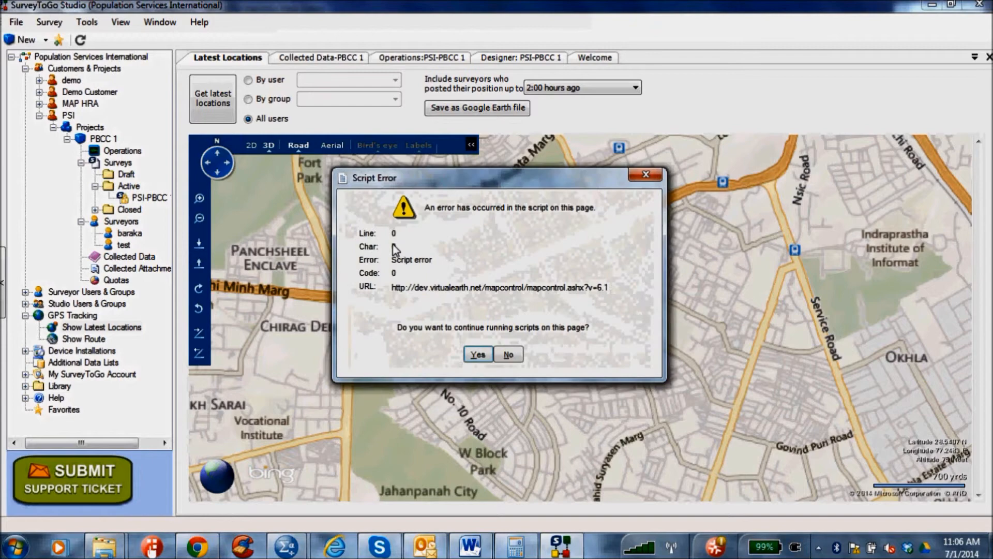
Dismiss both script errors and switch the 3D map to aerial imagery.
{"action": "left_click", "coordinate": [508, 353]}
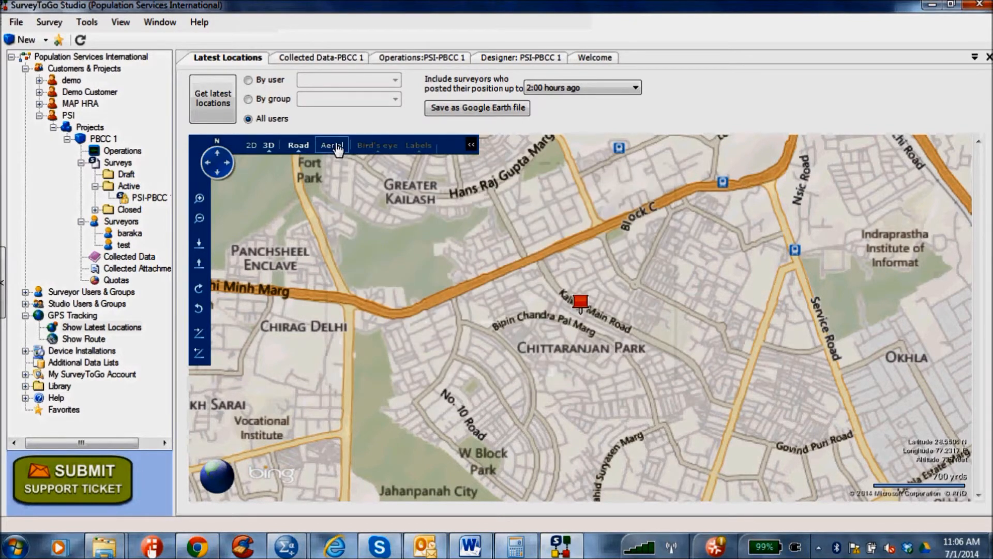
{"action": "left_click", "coordinate": [331, 145]}
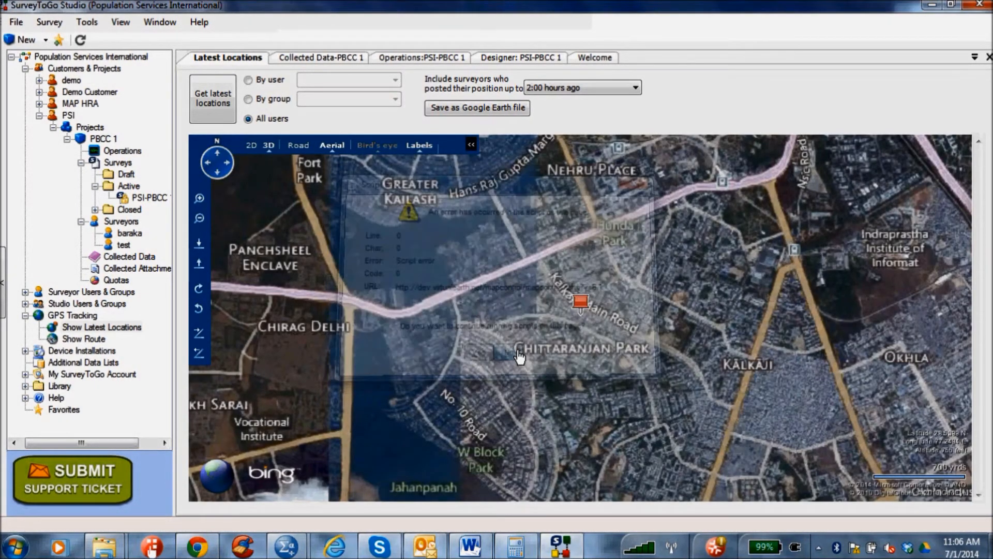
{"action": "left_click", "coordinate": [512, 353]}
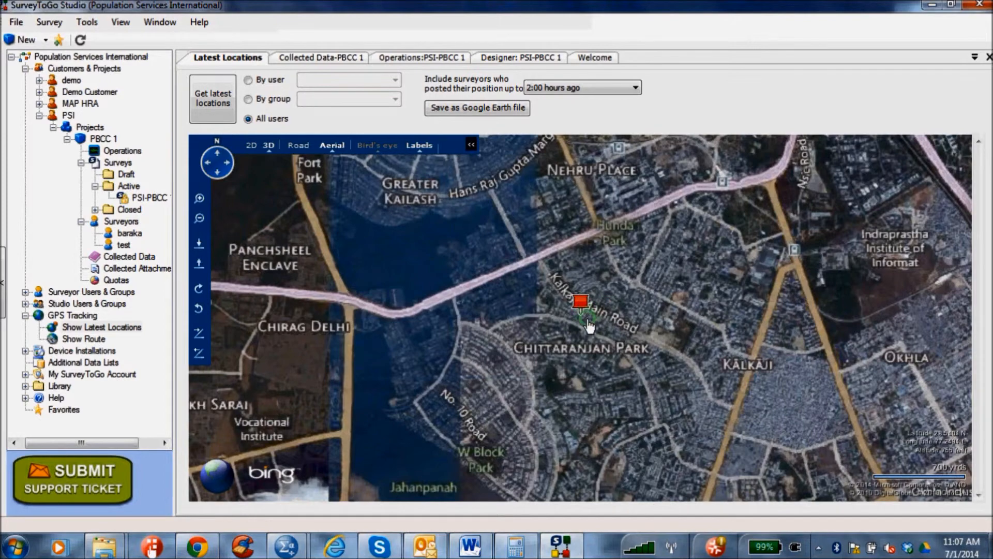